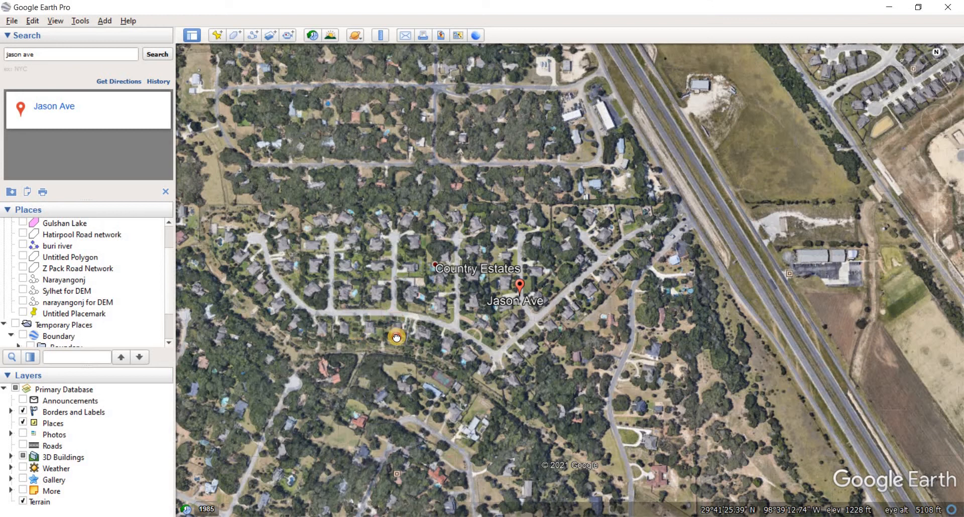
Step: Pan and zoom the map to a closer view of the Jason Ave neighbourhood
{"action": "left_click_drag", "start_coordinate": [397, 338], "coordinate": [529, 353]}
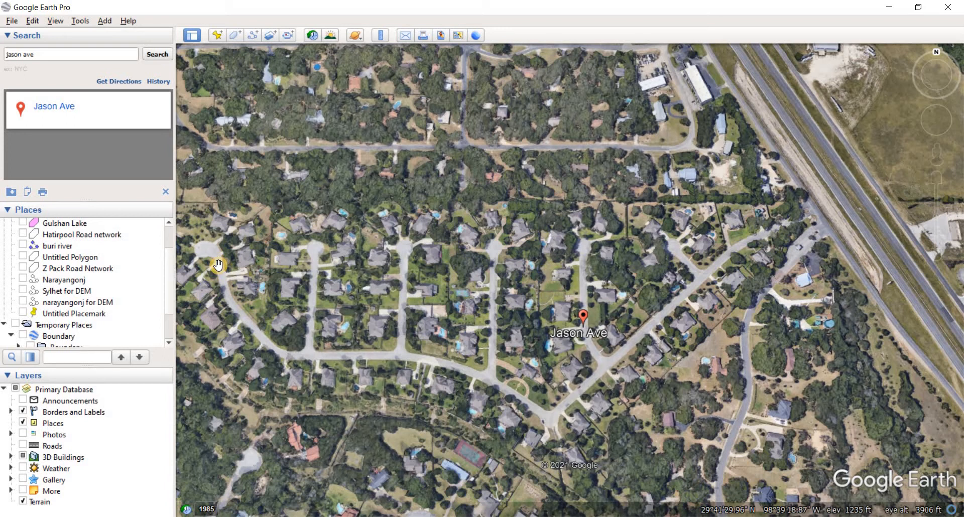
{"action": "mouse_move", "coordinate": [229, 261]}
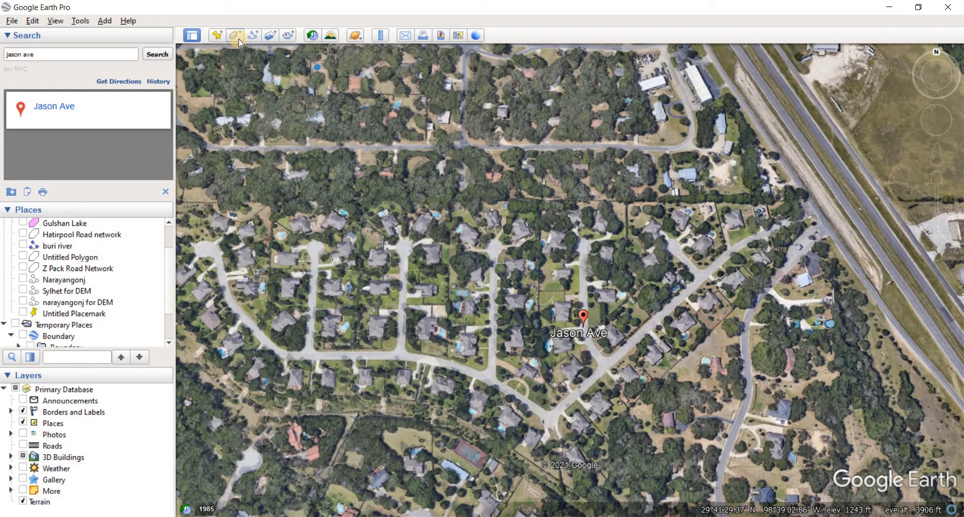
{"action": "mouse_move", "coordinate": [254, 38]}
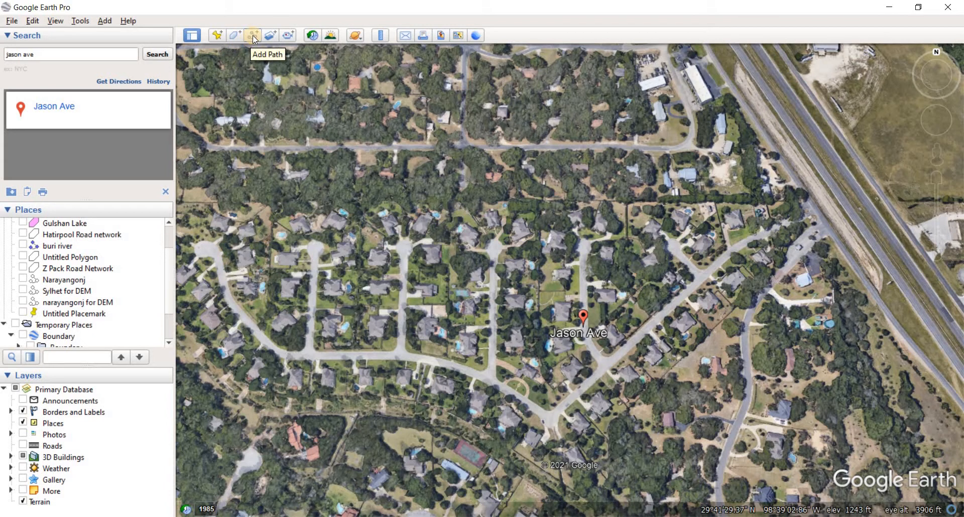
Step: Start a new path and name it 'Roads around jason ave'
{"action": "left_click", "coordinate": [252, 35]}
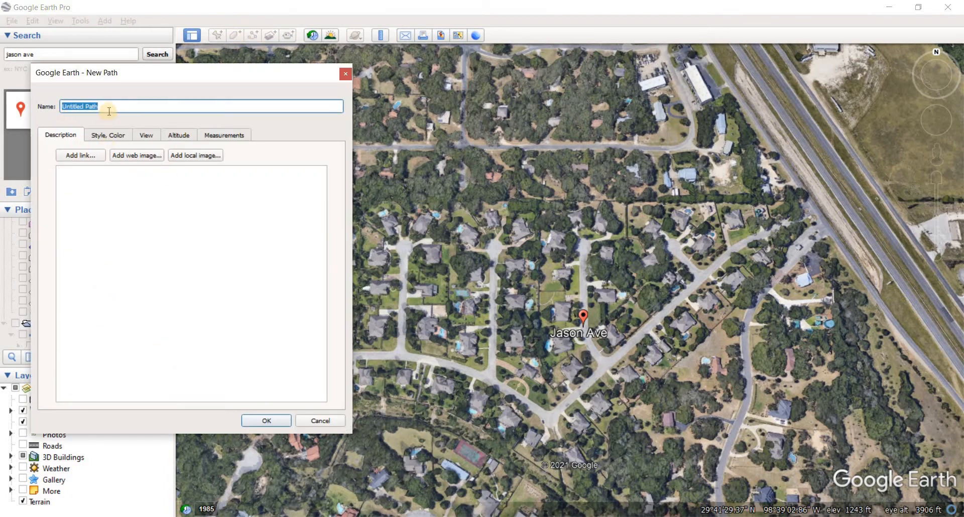
{"action": "mouse_move", "coordinate": [109, 111]}
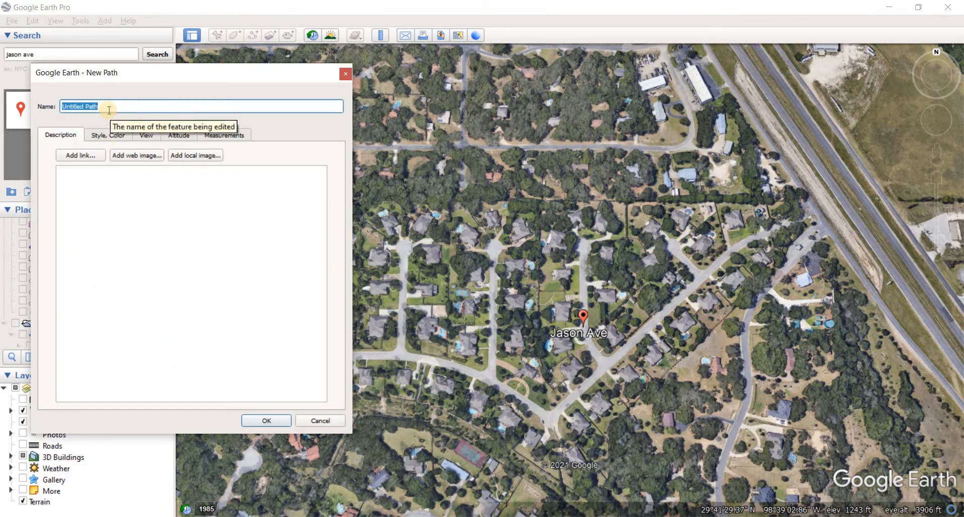
{"action": "type", "text": "Roads around jason ave"}
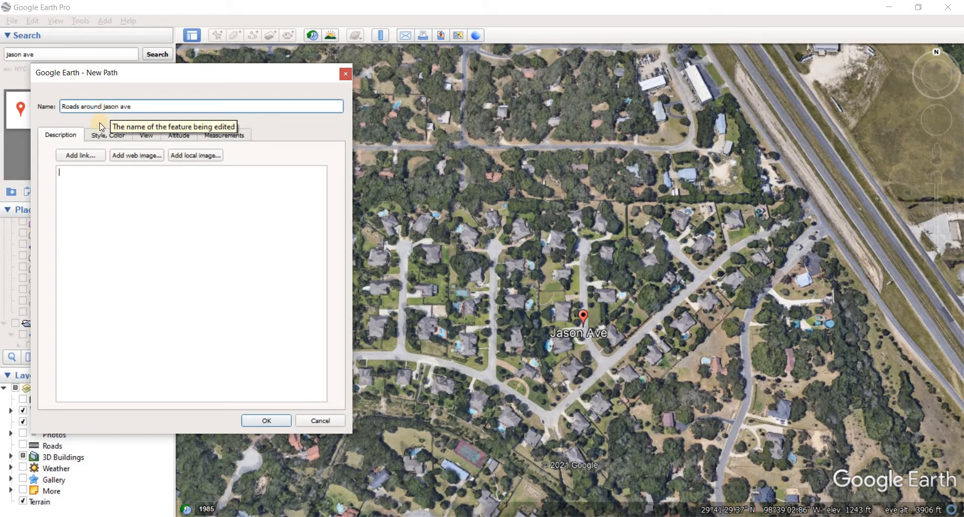
Step: Keep the line black, raise its width, and review the altitude and zero-length measurement settings
{"action": "left_click", "coordinate": [108, 136]}
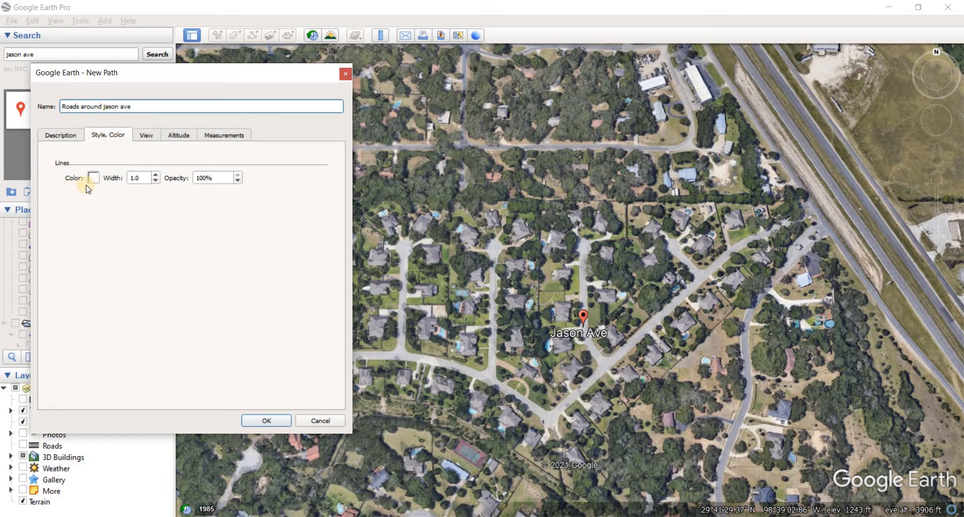
{"action": "left_click", "coordinate": [92, 177]}
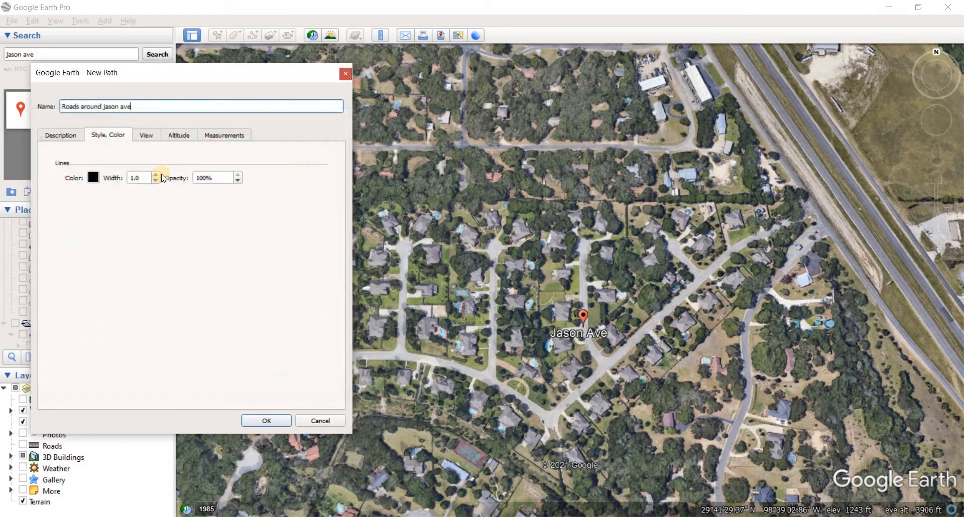
{"action": "left_click", "coordinate": [155, 175]}
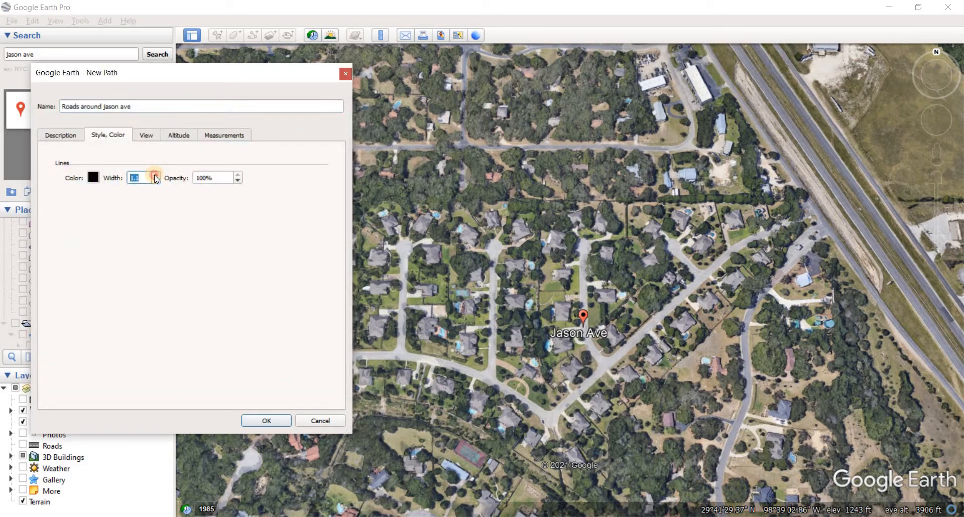
{"action": "left_click", "coordinate": [155, 175]}
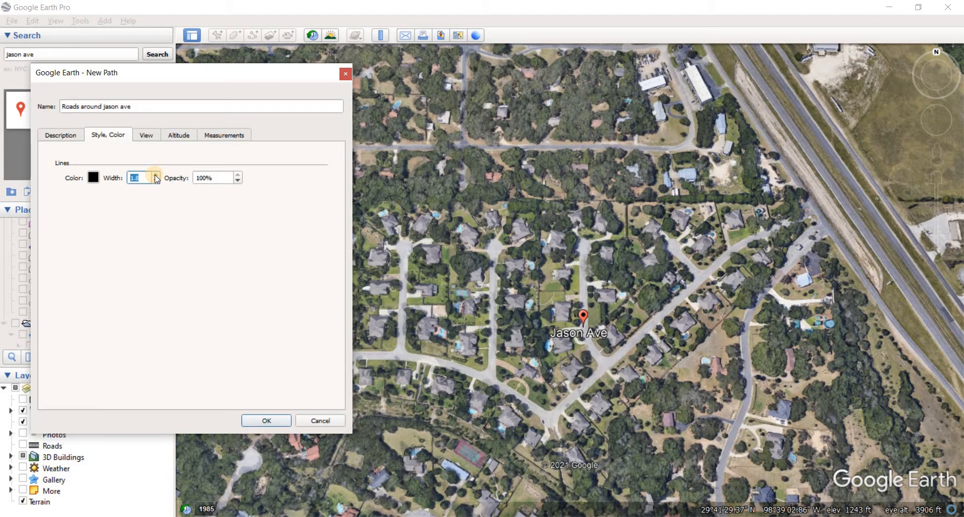
{"action": "left_click", "coordinate": [155, 175]}
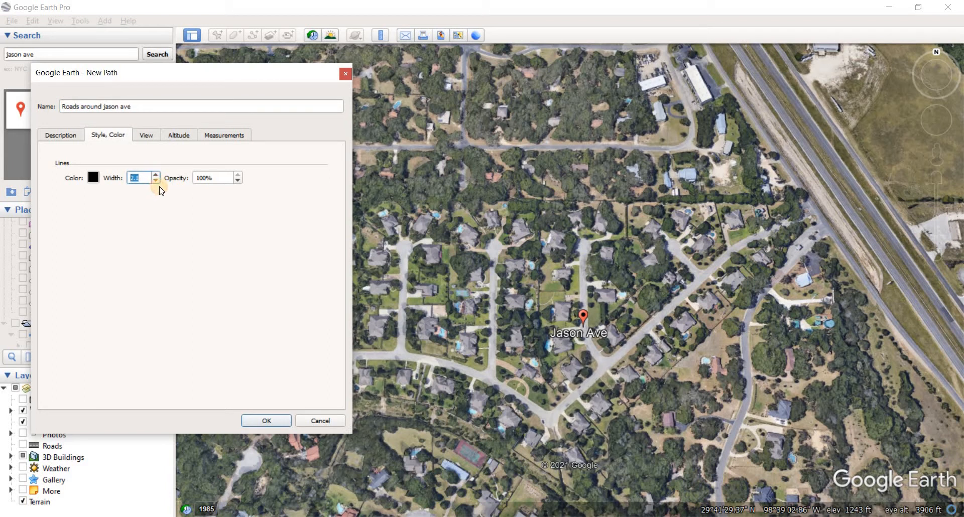
{"action": "left_click", "coordinate": [179, 136]}
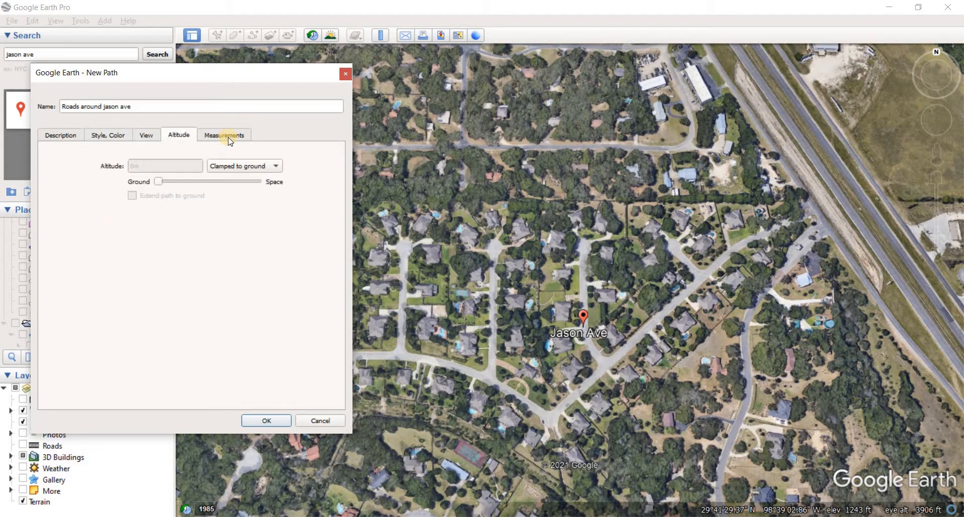
{"action": "left_click", "coordinate": [224, 134]}
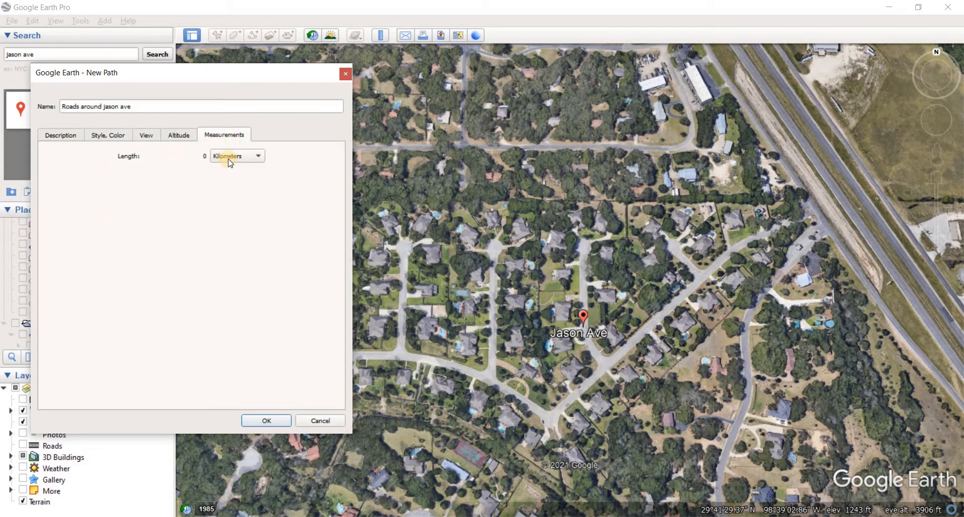
{"action": "mouse_move", "coordinate": [124, 78]}
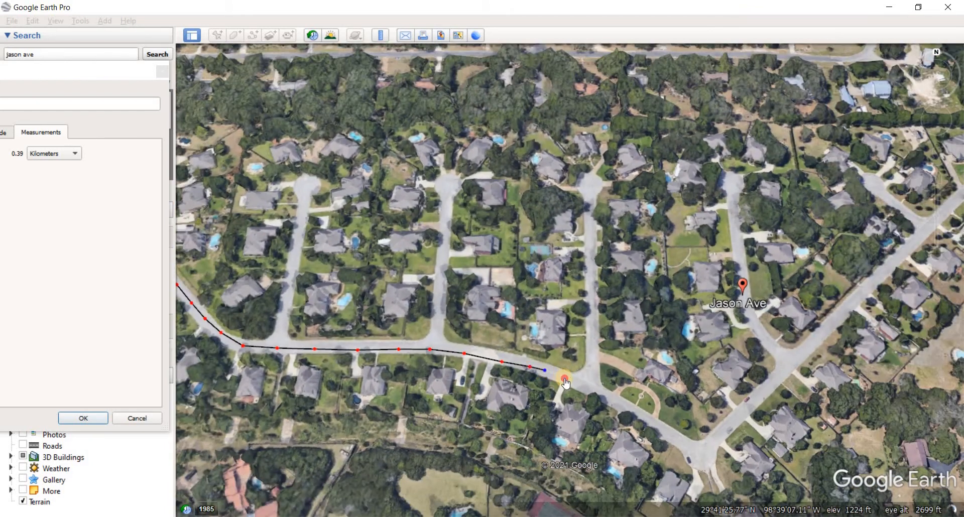
Step: Place path vertices east along the curving road, through the bend and northeast to the highway, reaching 0.84 km
{"action": "left_click_drag", "start_coordinate": [564, 379], "coordinate": [600, 394]}
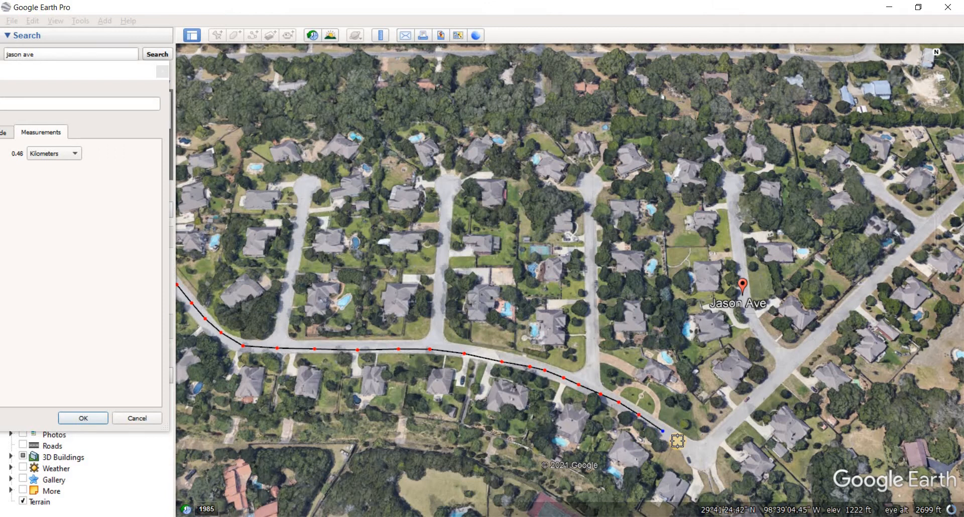
{"action": "left_click_drag", "start_coordinate": [675, 441], "coordinate": [707, 454]}
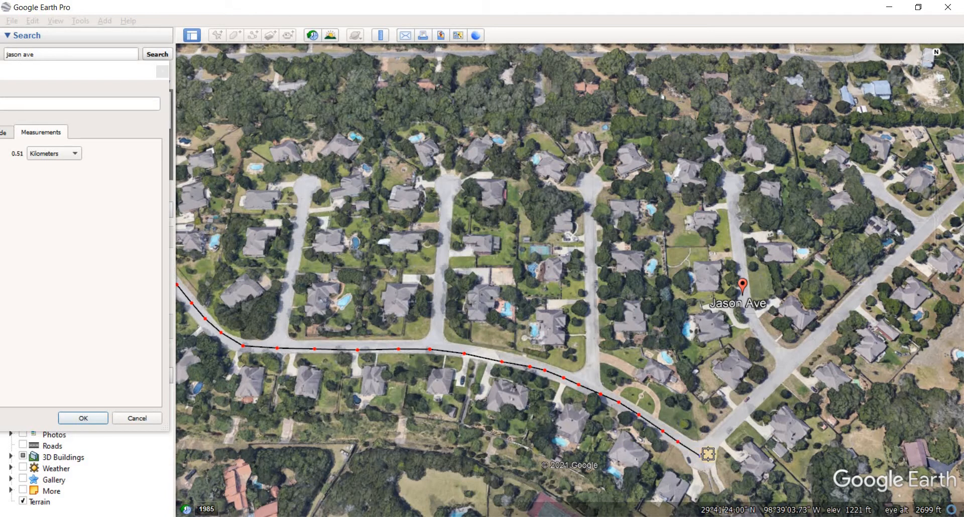
{"action": "left_click_drag", "start_coordinate": [708, 455], "coordinate": [736, 425]}
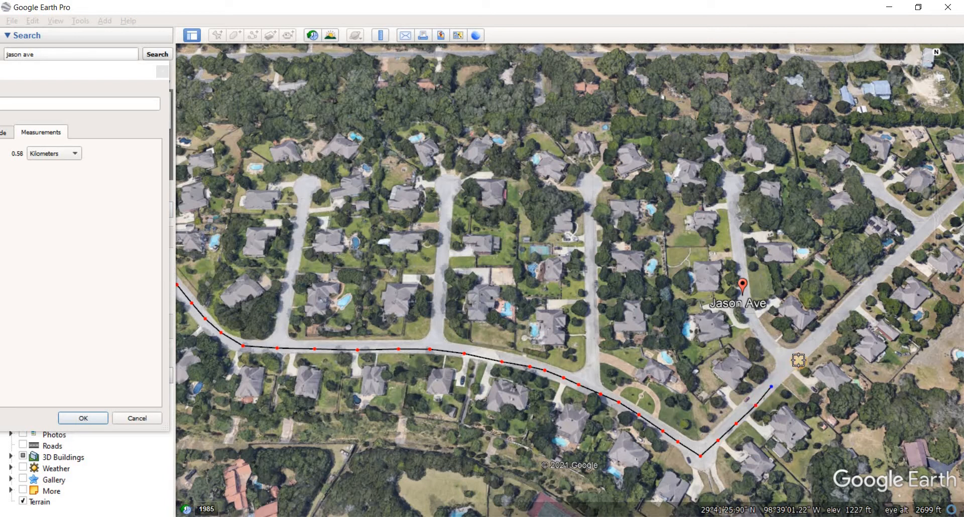
{"action": "left_click_drag", "start_coordinate": [799, 360], "coordinate": [851, 309]}
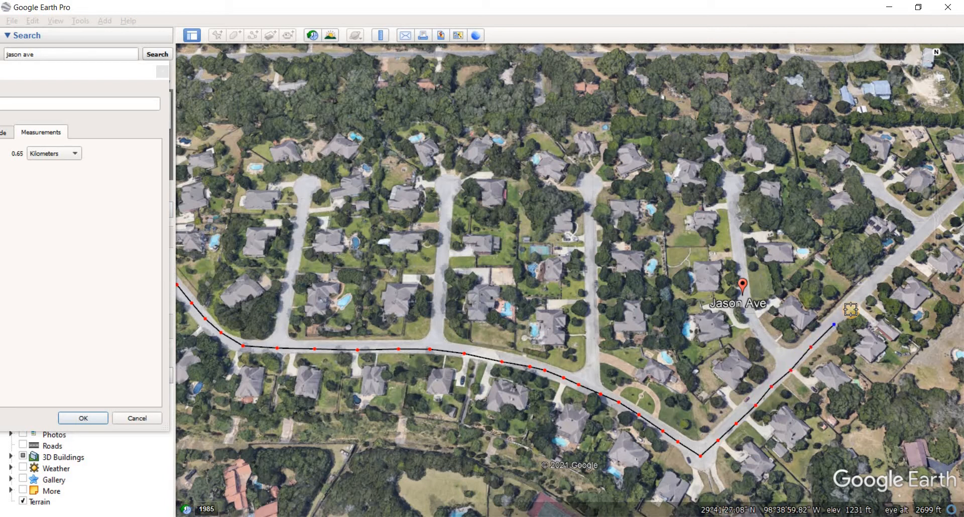
{"action": "left_click_drag", "start_coordinate": [851, 309], "coordinate": [905, 256]}
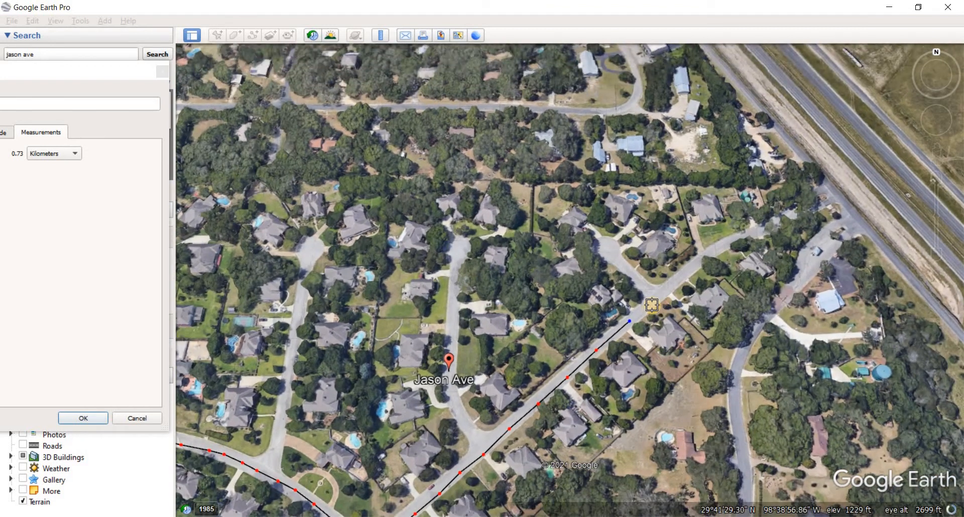
{"action": "left_click_drag", "start_coordinate": [651, 305], "coordinate": [691, 272]}
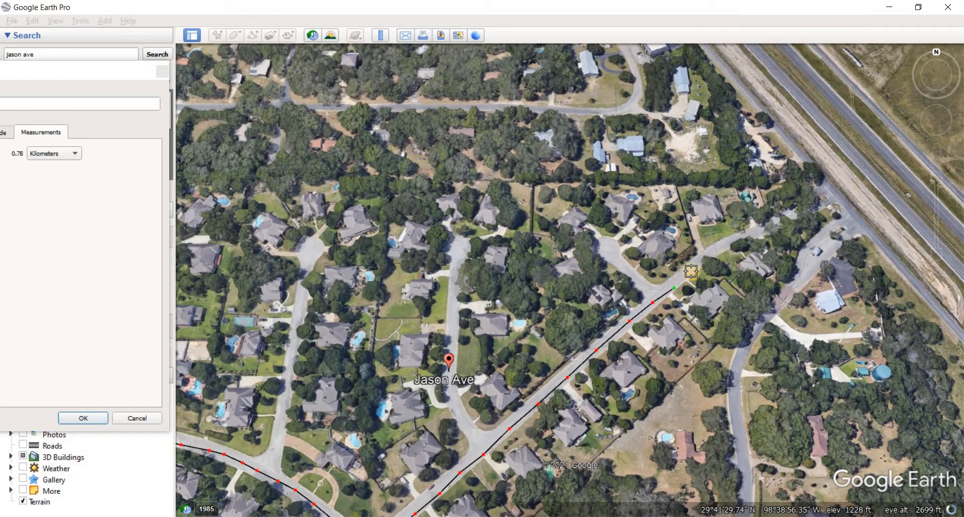
{"action": "left_click_drag", "start_coordinate": [692, 271], "coordinate": [740, 239]}
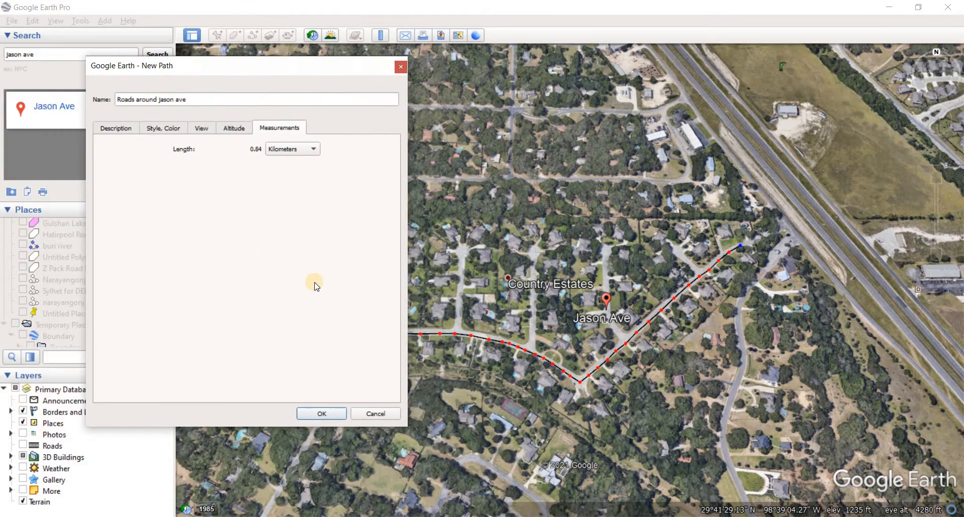
Step: Finish the path and choose Save Place As for the Roads around jason ave place
{"action": "left_click", "coordinate": [321, 414]}
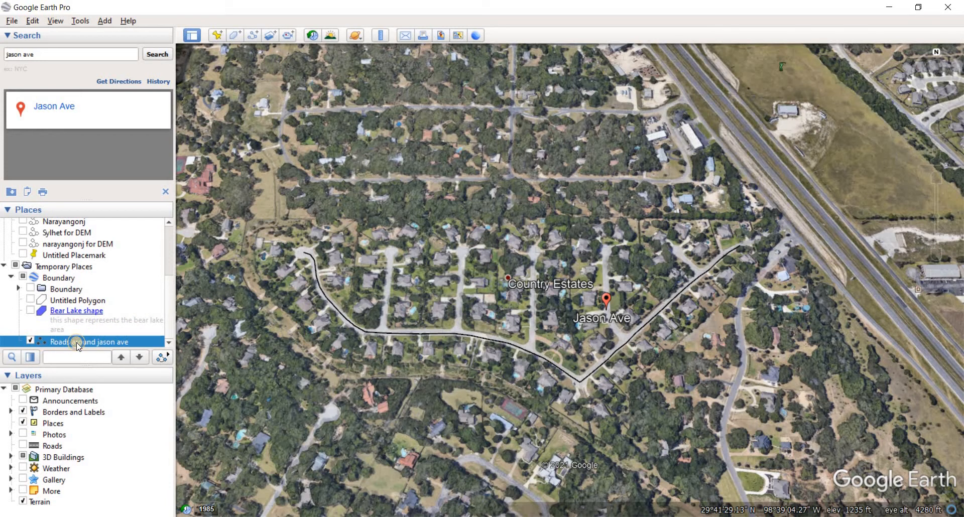
{"action": "right_click", "coordinate": [89, 342]}
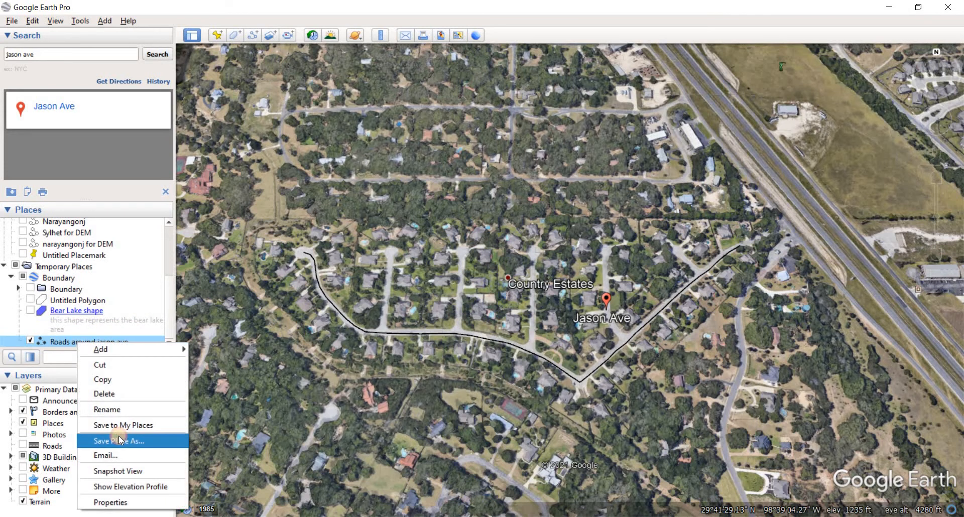
{"action": "left_click", "coordinate": [122, 440]}
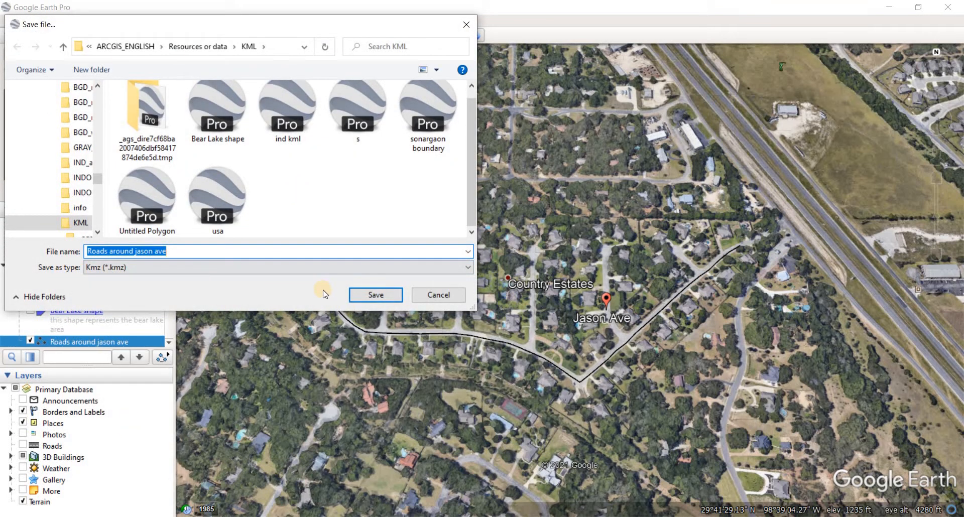
Step: Save it as a KMZ file in the KML folder, dismissing the permission warning and retrying
{"action": "left_click", "coordinate": [375, 295]}
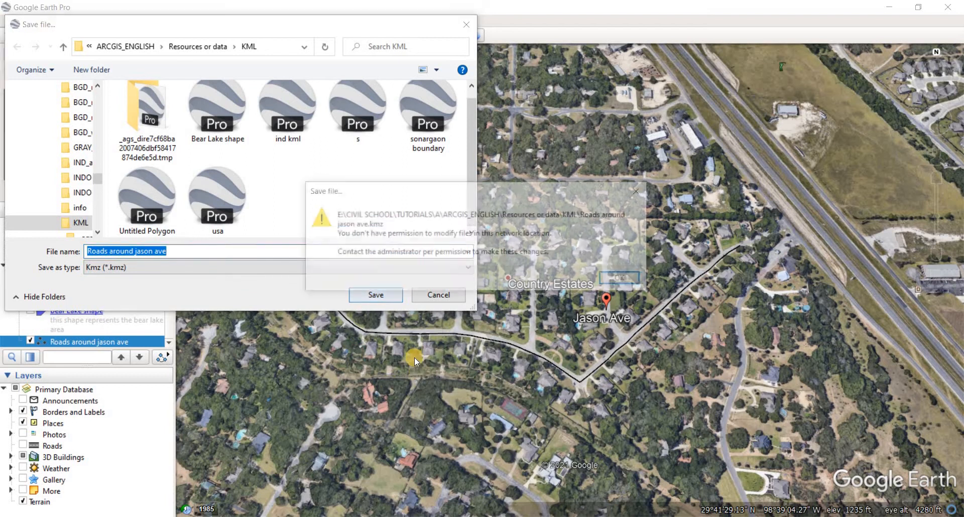
{"action": "left_click", "coordinate": [619, 278]}
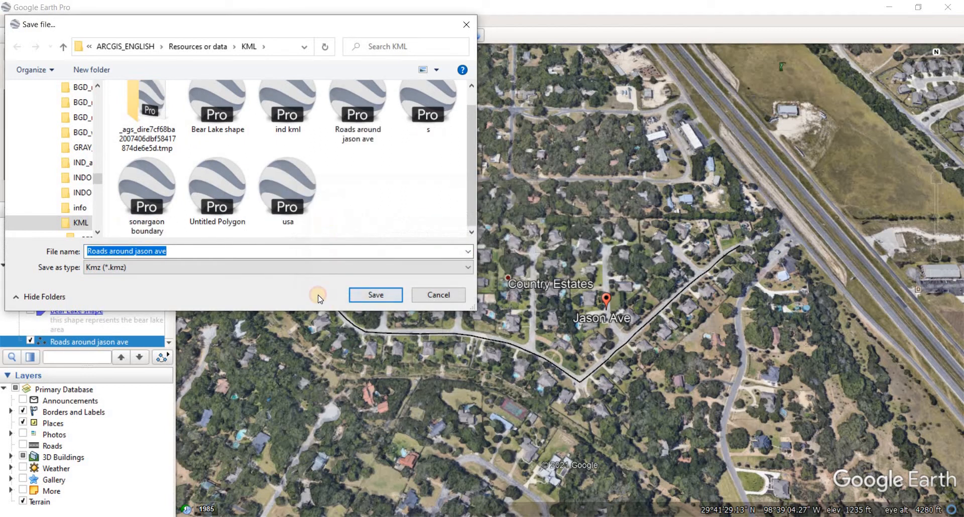
{"action": "left_click", "coordinate": [375, 295]}
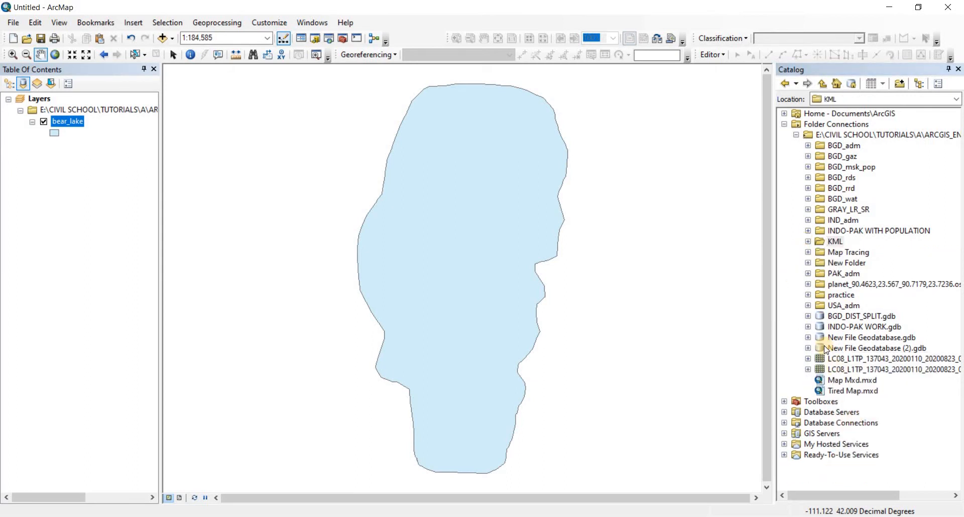
Step: Expand Conversion Tools > From KML to locate the KML To Layer tool
{"action": "left_click", "coordinate": [808, 242]}
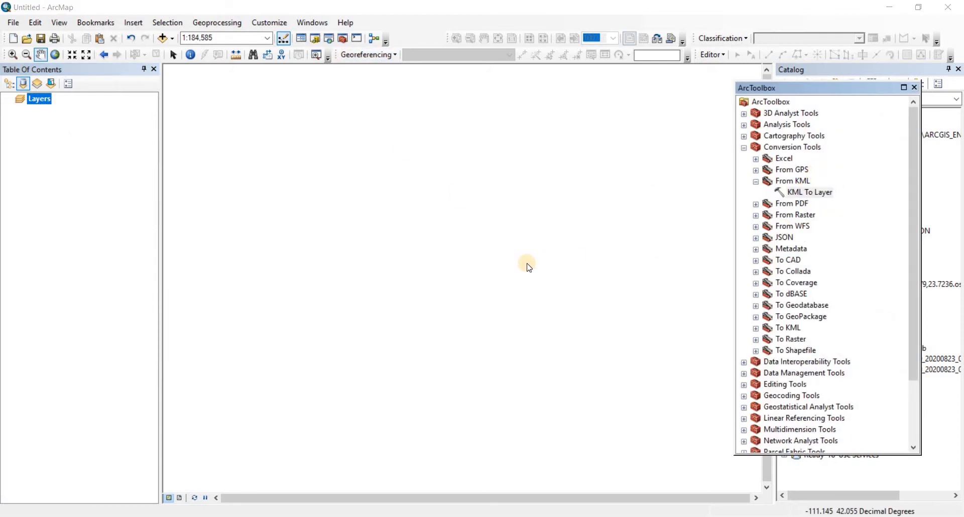
Step: In KML To Layer, browse the input file through E: > CIVIL SCHOOL > TUTORIALS
{"action": "double_click", "coordinate": [809, 192]}
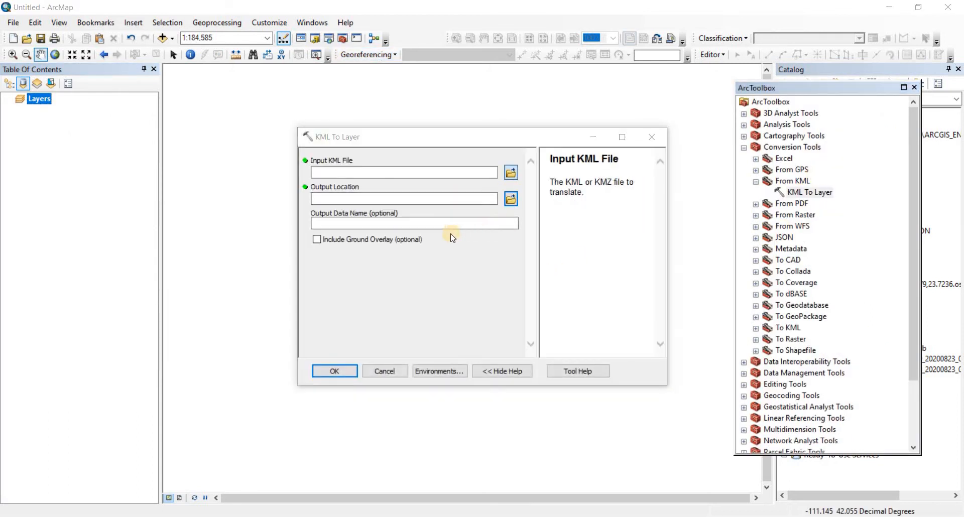
{"action": "left_click", "coordinate": [511, 171]}
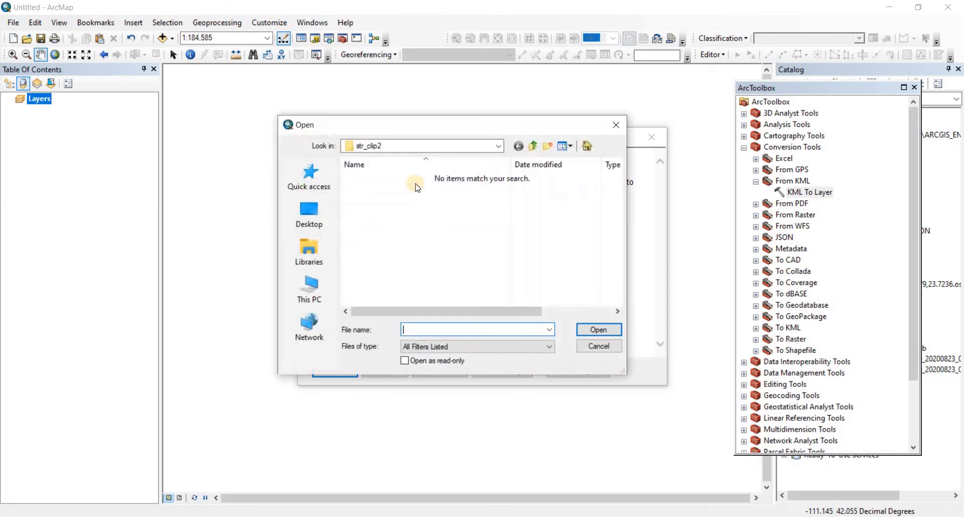
{"action": "left_click", "coordinate": [308, 289]}
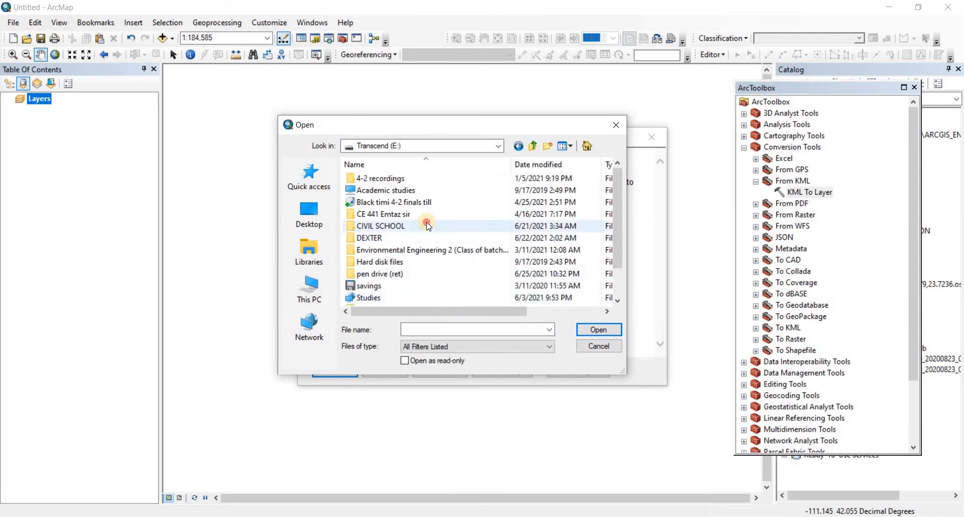
{"action": "double_click", "coordinate": [379, 226]}
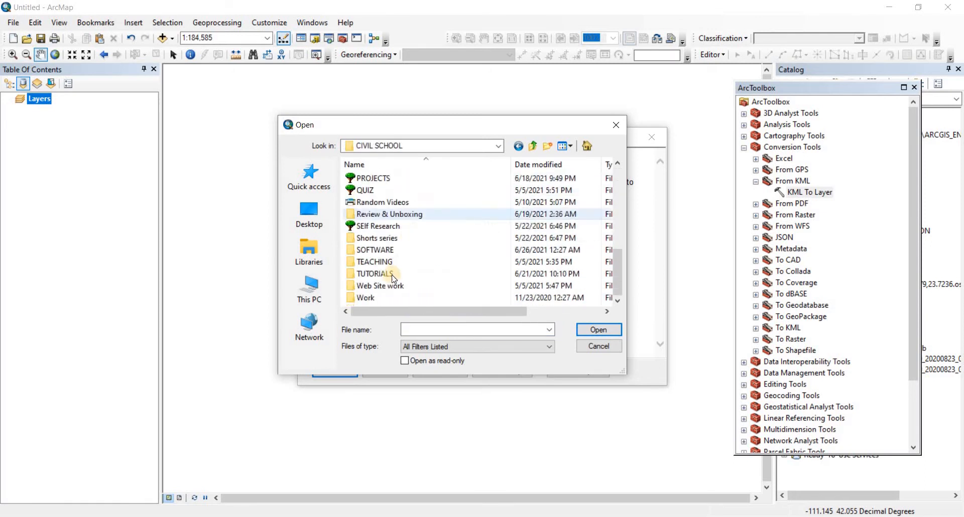
{"action": "double_click", "coordinate": [374, 274]}
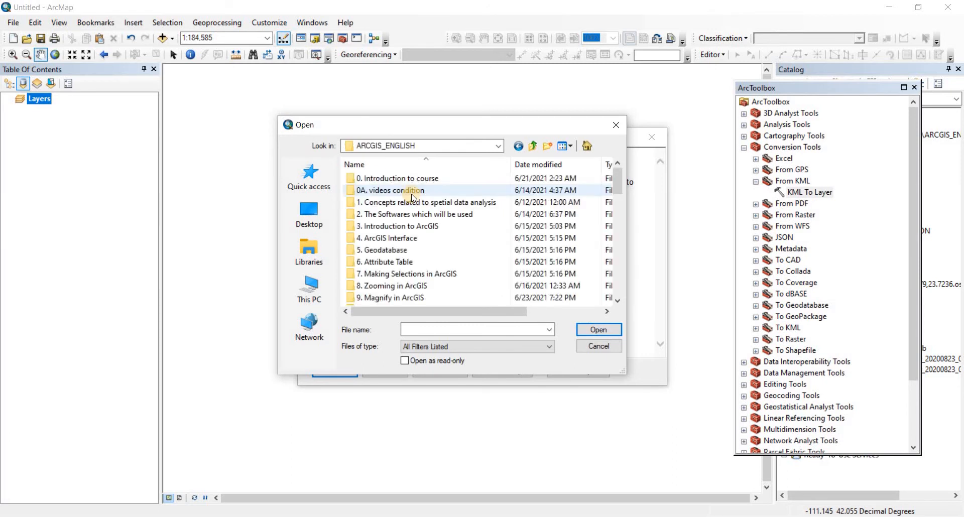
Step: Continue into the data KML folder and select the Roads around jason ave KMZ as input
{"action": "scroll", "scroll_direction": "down", "scroll_amount": 3}
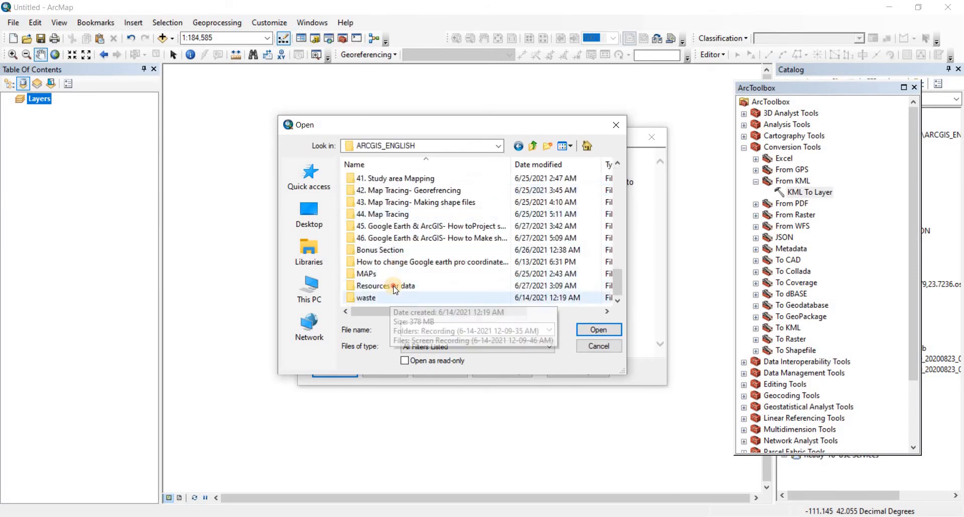
{"action": "double_click", "coordinate": [385, 285]}
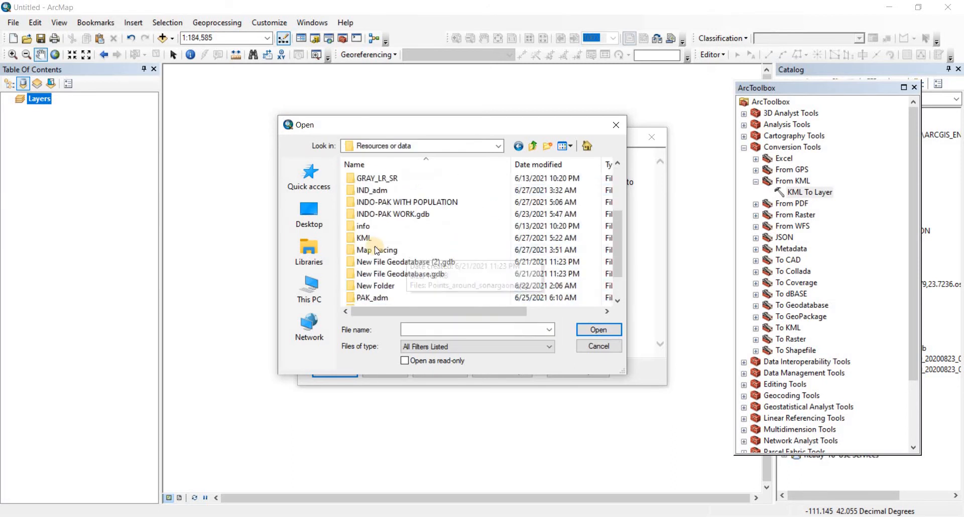
{"action": "double_click", "coordinate": [364, 238]}
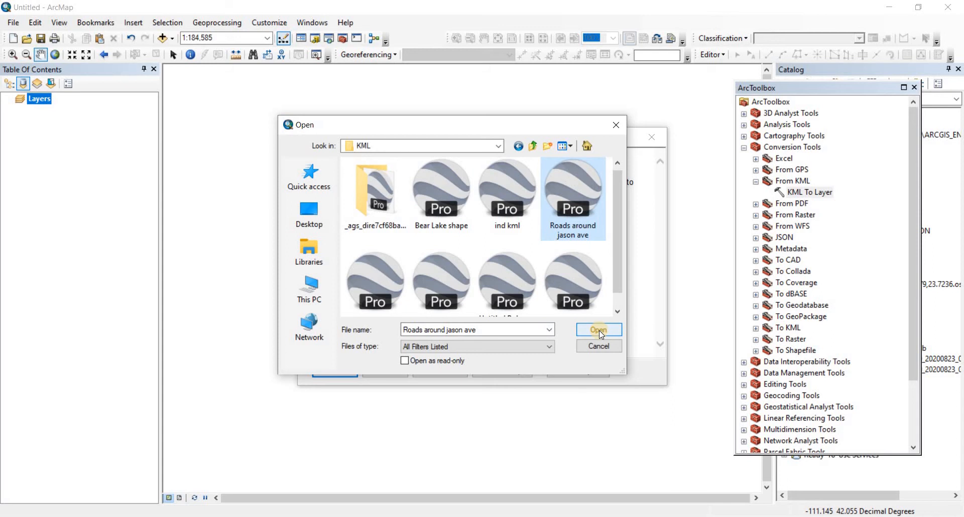
{"action": "left_click", "coordinate": [598, 330]}
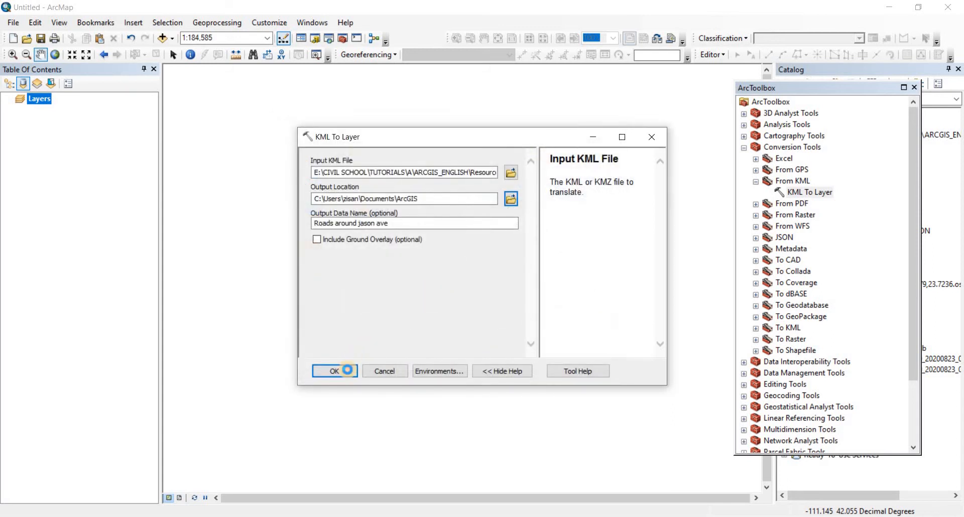
Step: Run the conversion to a Polylines layer and symbolise the road as a black line of width 3.40
{"action": "left_click", "coordinate": [333, 370]}
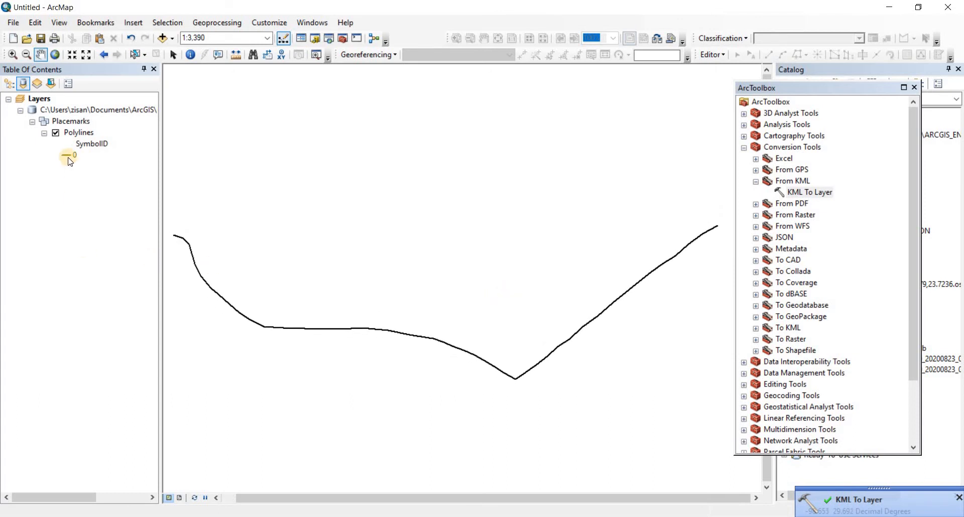
{"action": "left_click", "coordinate": [64, 155]}
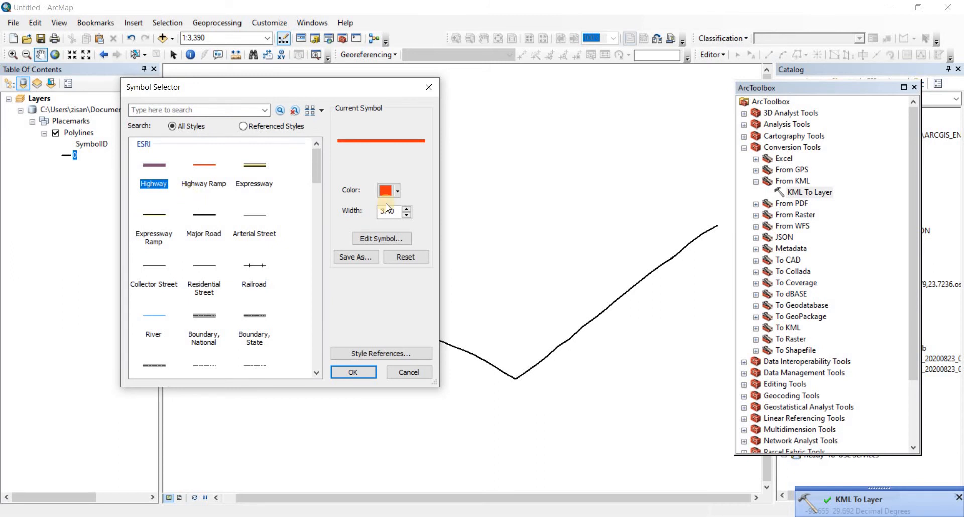
{"action": "left_click", "coordinate": [383, 189]}
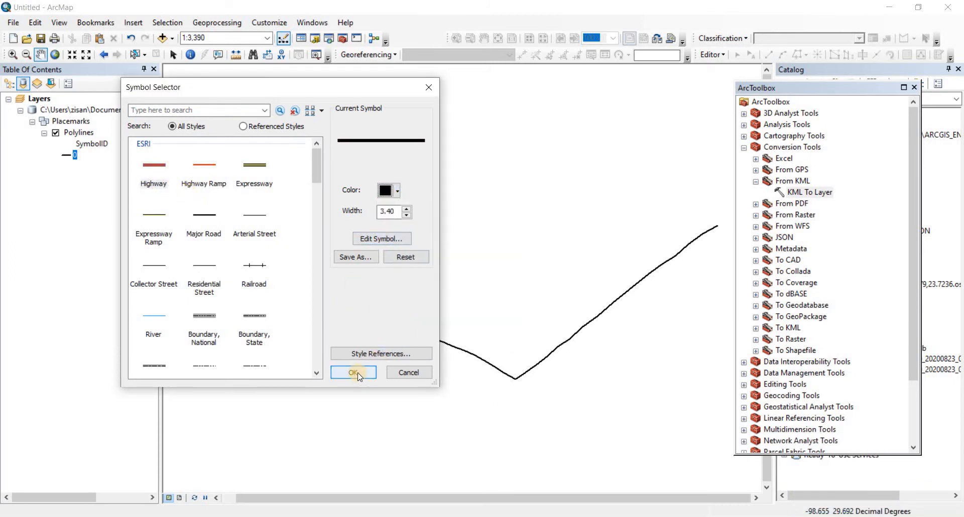
{"action": "left_click", "coordinate": [352, 372]}
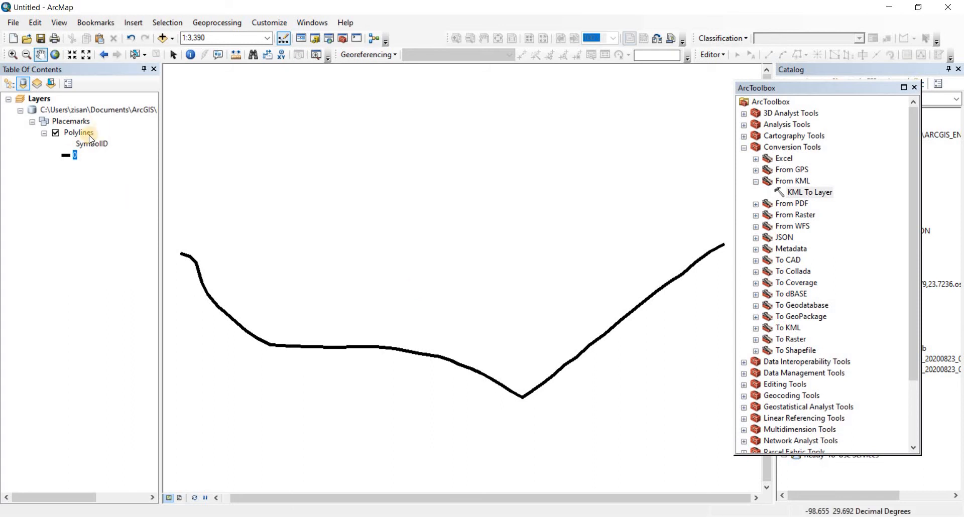
Step: Export the Polylines layer's data and choose the output location
{"action": "right_click", "coordinate": [78, 133]}
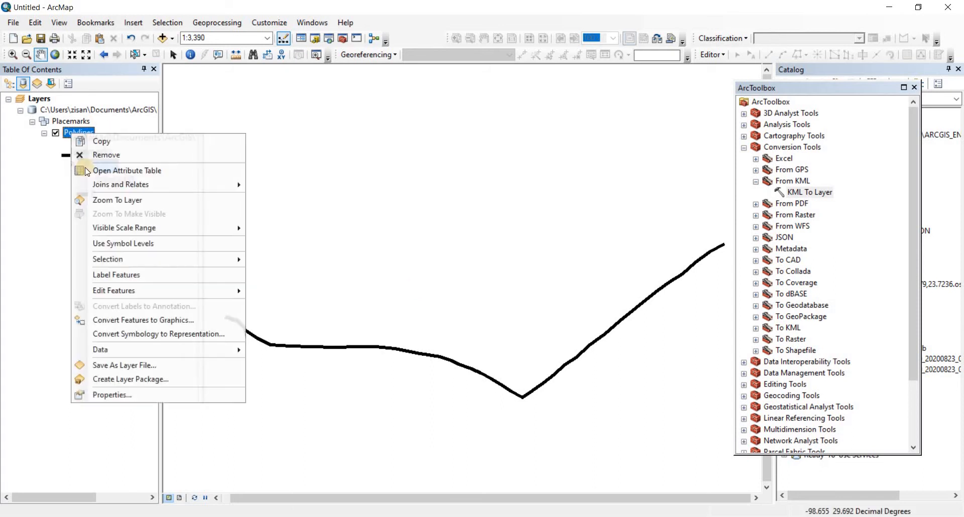
{"action": "left_click", "coordinate": [101, 349]}
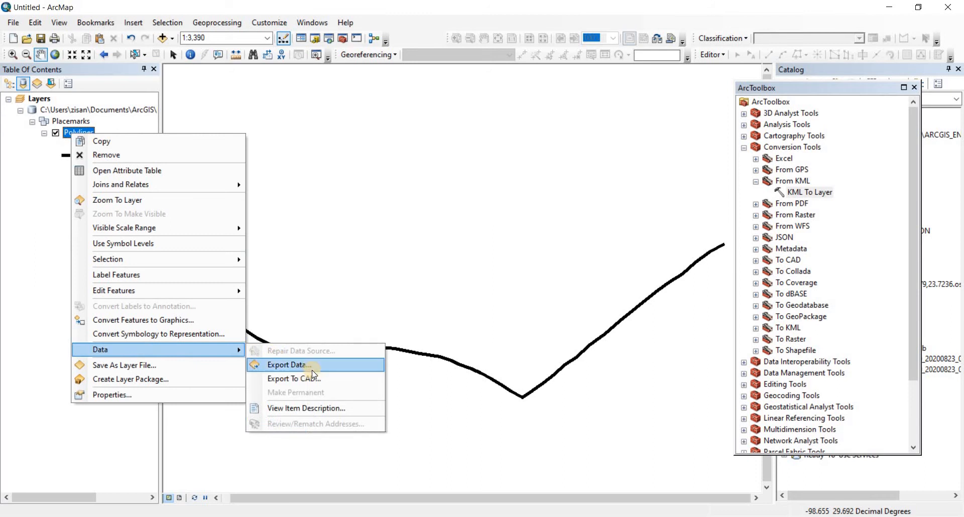
{"action": "left_click", "coordinate": [286, 364]}
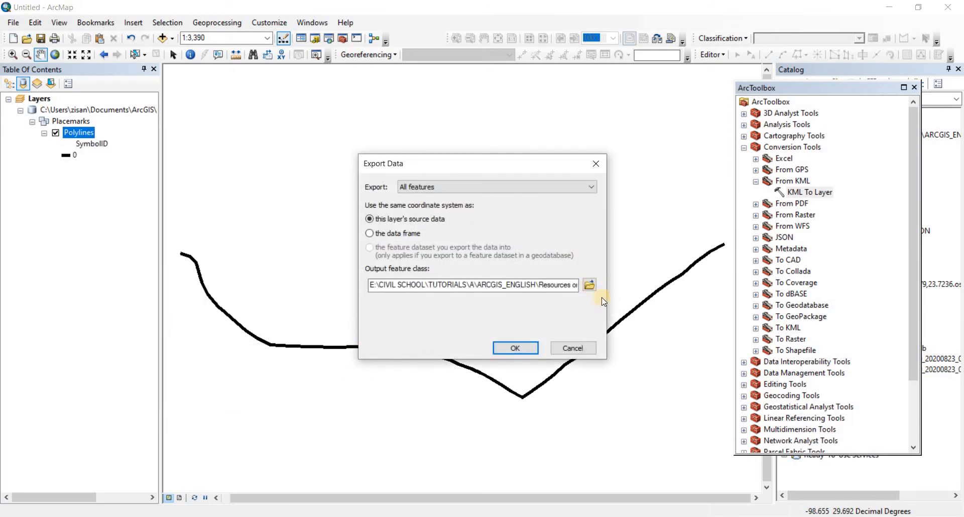
{"action": "left_click", "coordinate": [589, 285]}
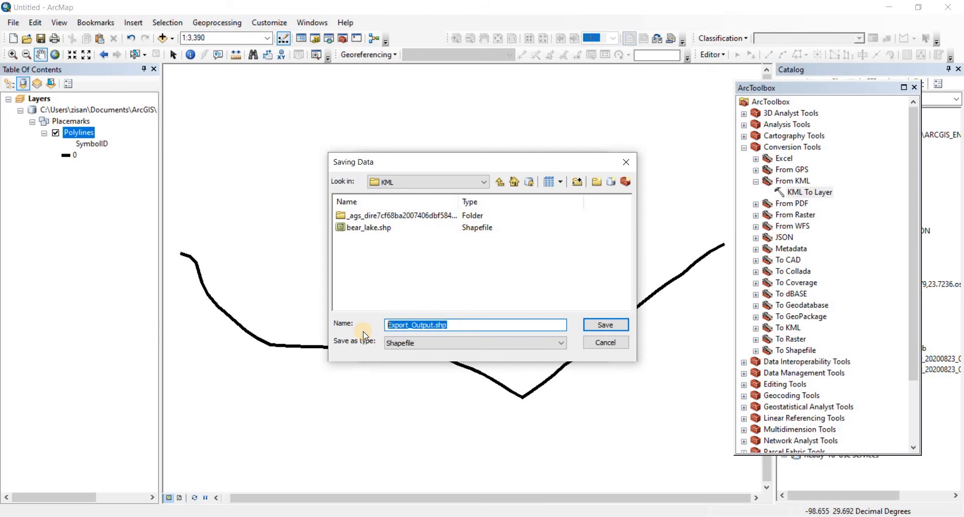
Step: Name the shapefile 'roads around jason ave', save it and add it to the map
{"action": "type", "text": "roads aro"}
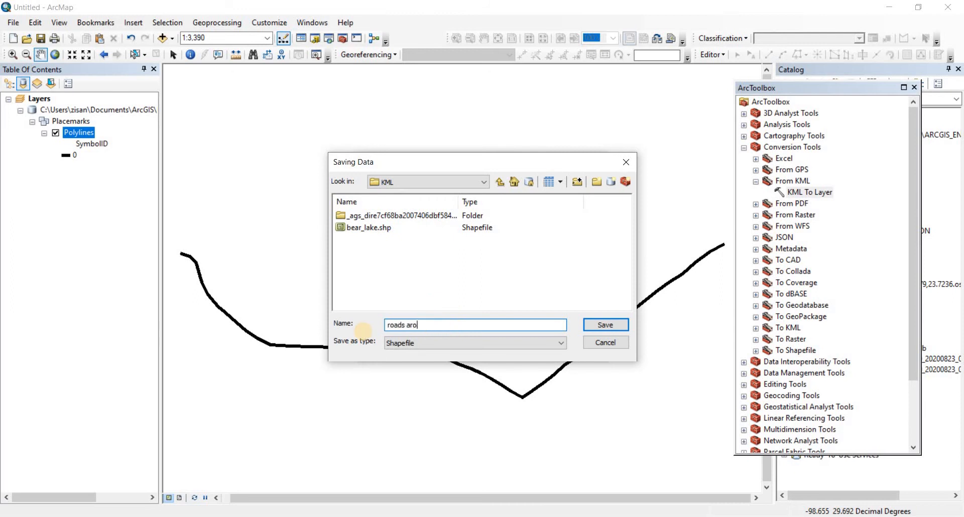
{"action": "type", "text": "und jason"}
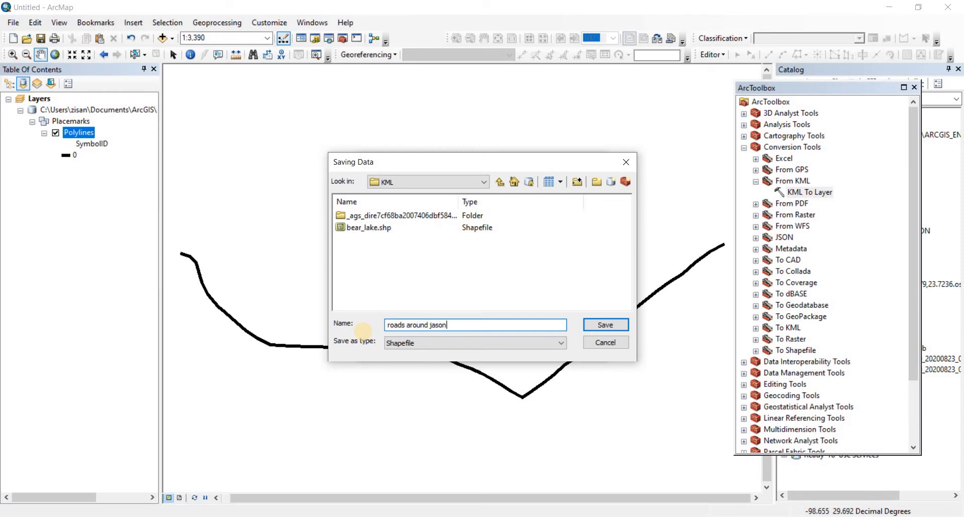
{"action": "type", "text": "ave"}
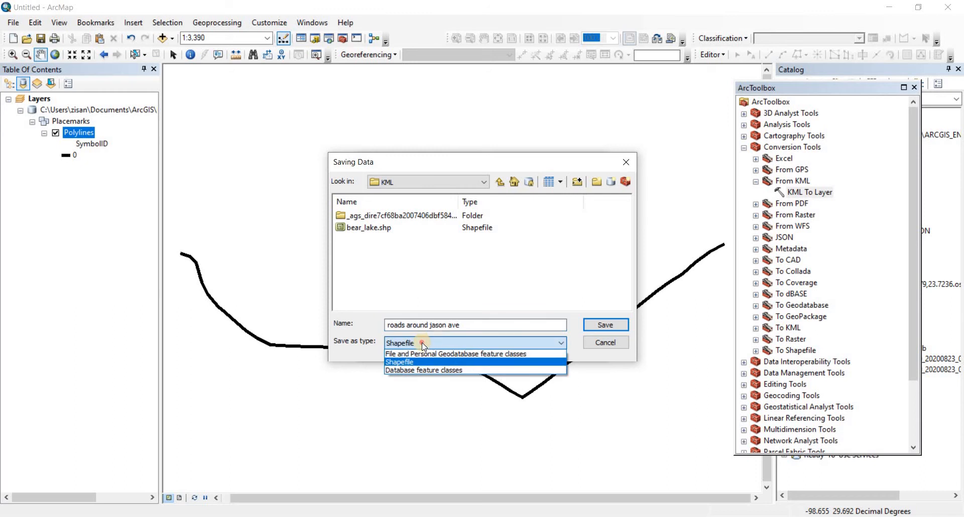
{"action": "left_click", "coordinate": [400, 363]}
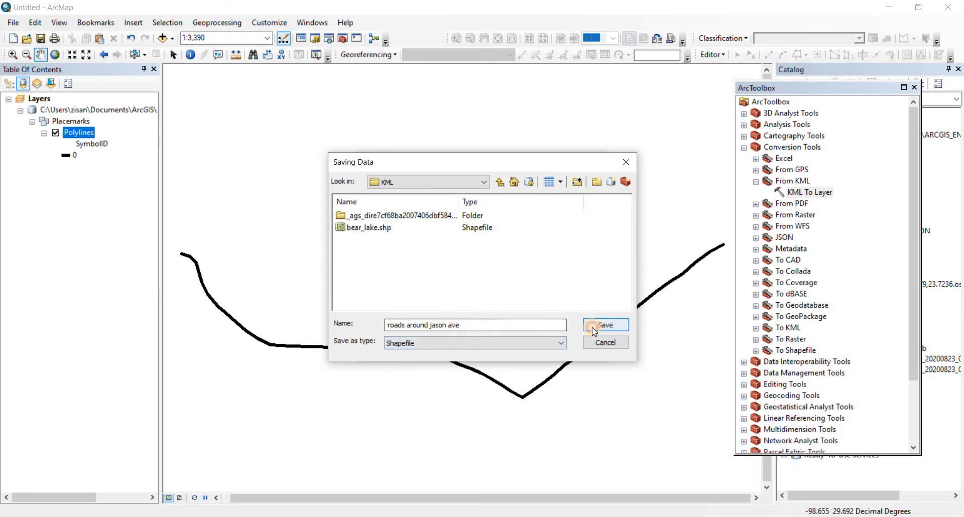
{"action": "left_click", "coordinate": [604, 324]}
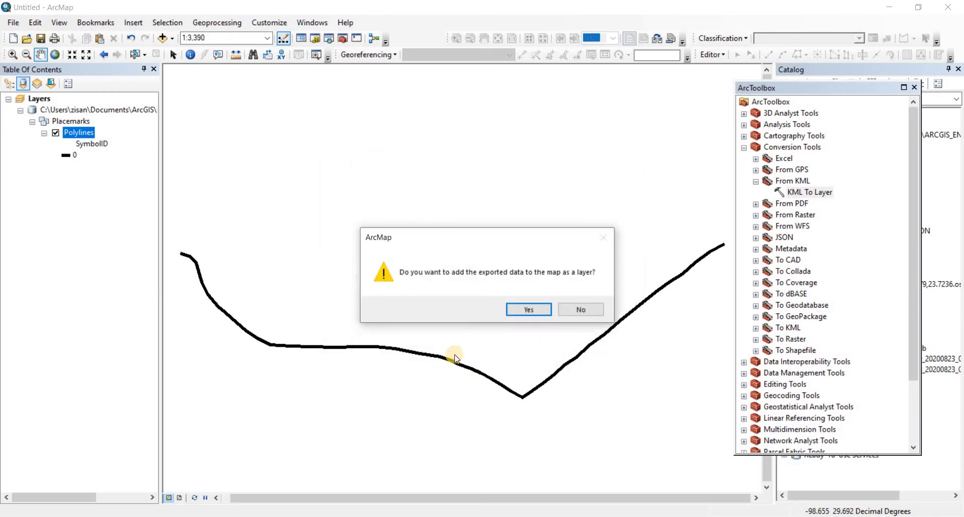
{"action": "left_click", "coordinate": [579, 309]}
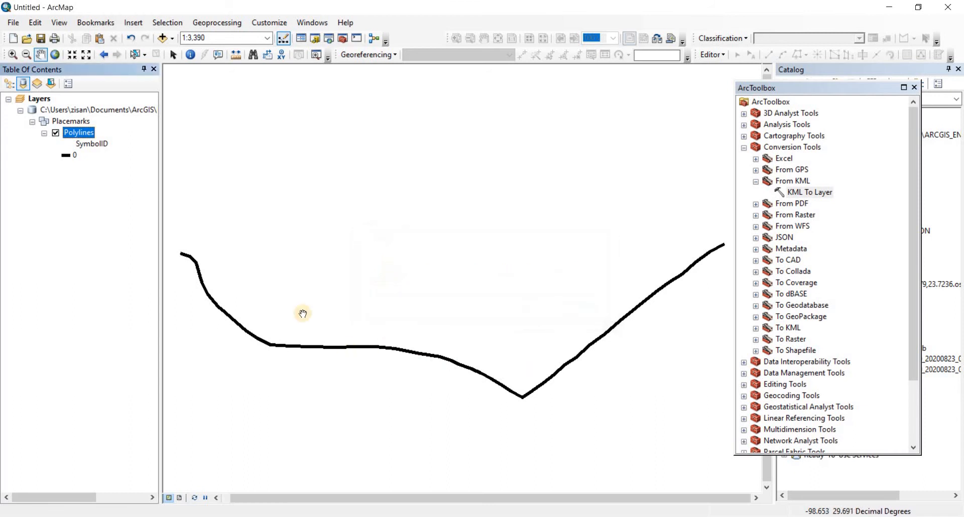
Step: Remove the temporary Polylines layer, close ArcToolbox and review the shapefile's single attribute record
{"action": "right_click", "coordinate": [78, 132]}
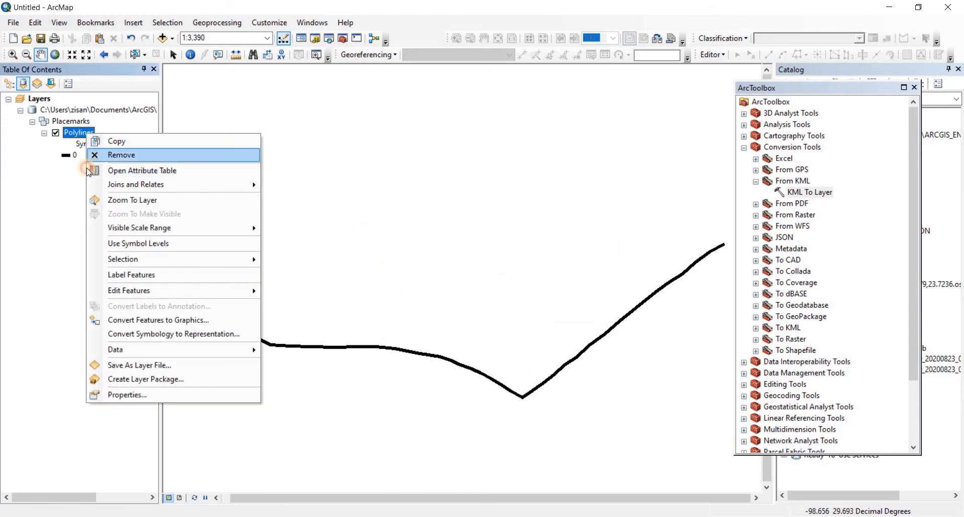
{"action": "left_click", "coordinate": [121, 155]}
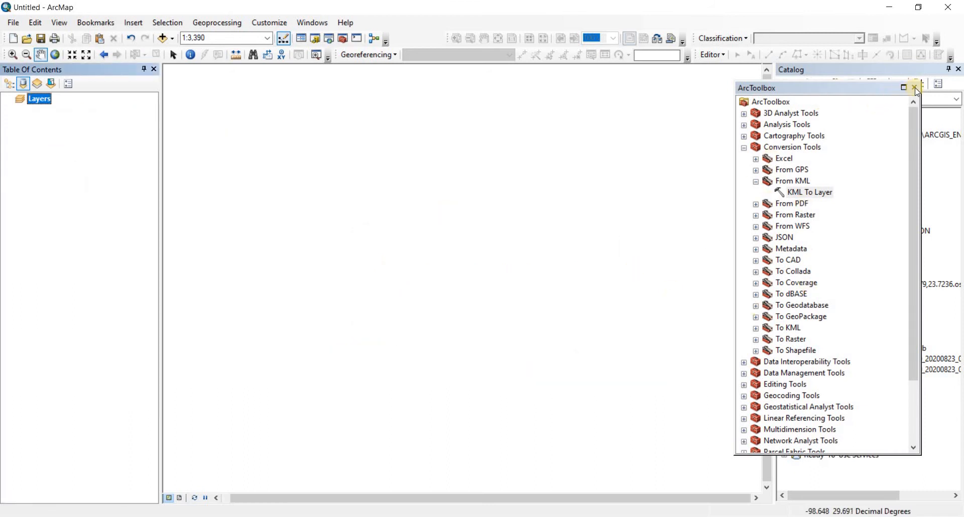
{"action": "left_click", "coordinate": [916, 88]}
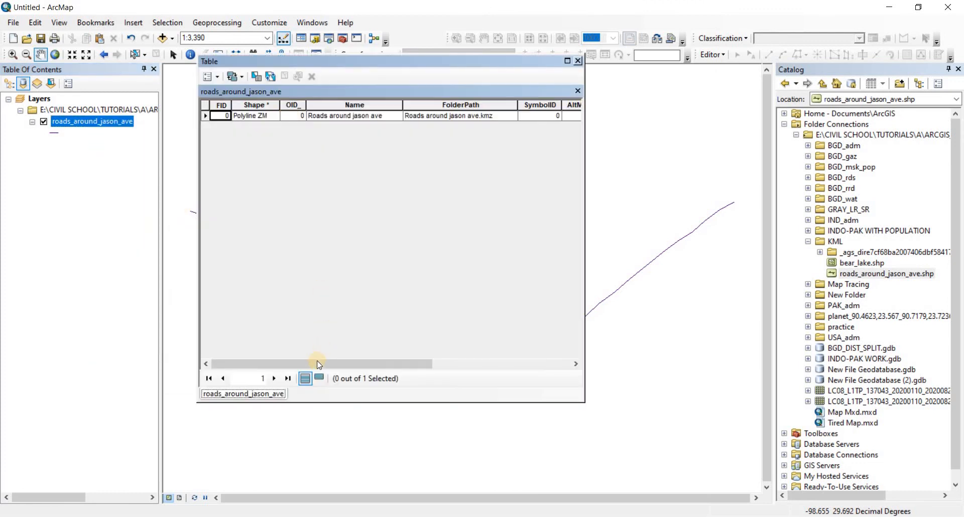
{"action": "left_click_drag", "start_coordinate": [316, 364], "coordinate": [476, 364]}
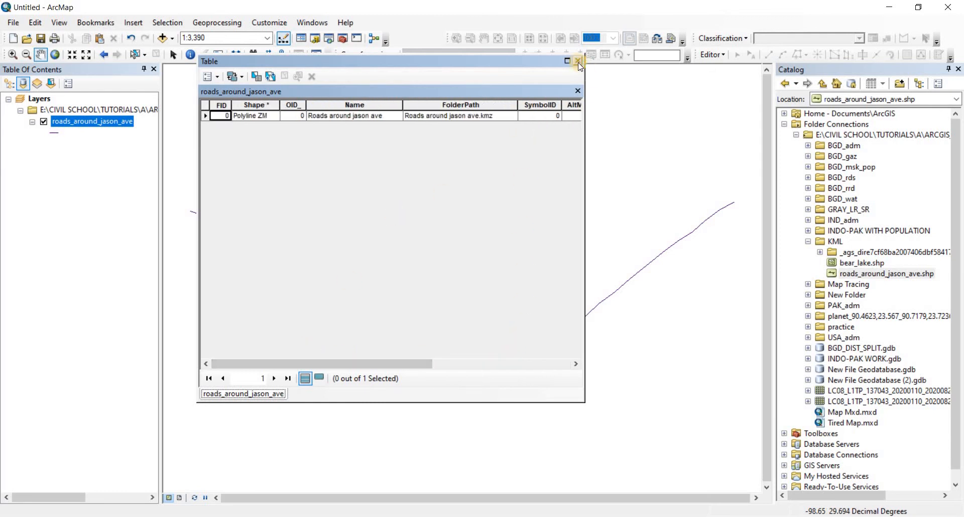
{"action": "left_click", "coordinate": [577, 61]}
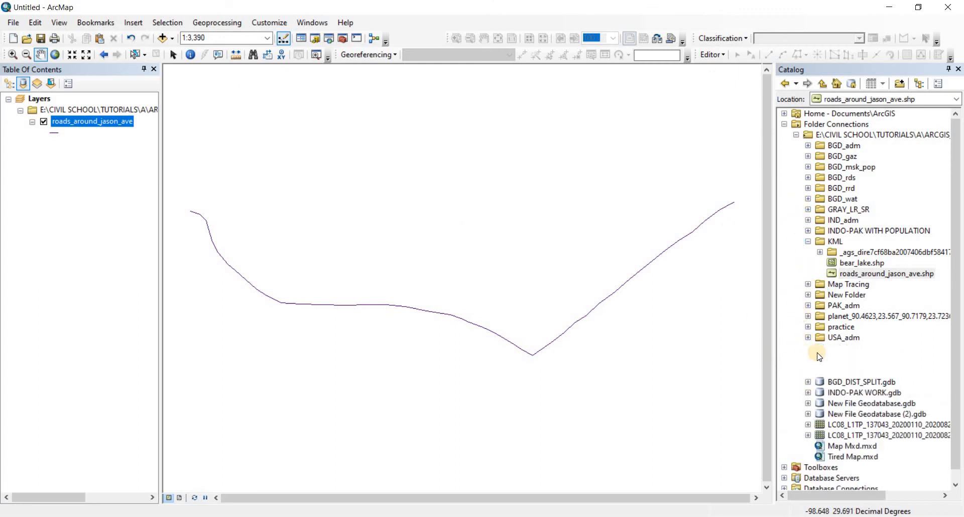
Step: Add USA_adm0.shp from the USA_adm folder beneath the road line and zoom out to see it
{"action": "left_click", "coordinate": [808, 337]}
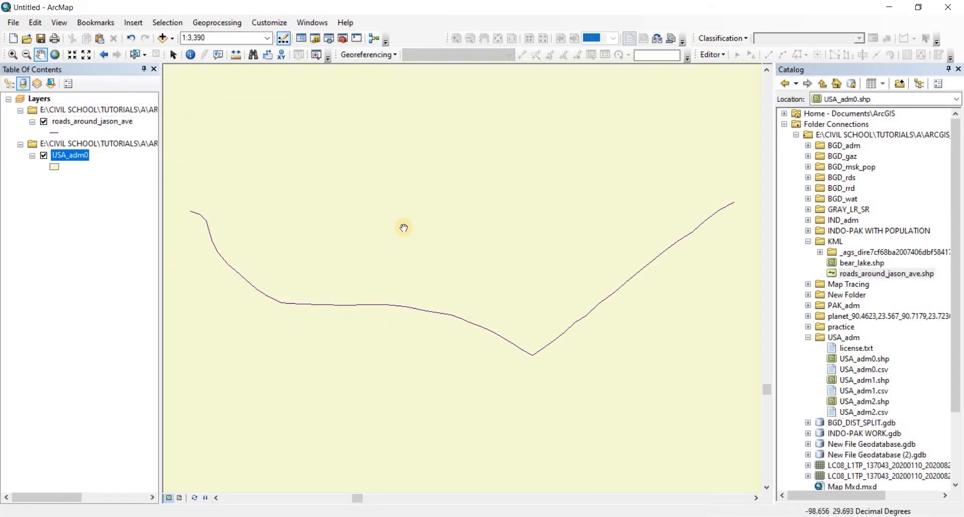
{"action": "left_click_drag", "start_coordinate": [404, 228], "coordinate": [492, 266]}
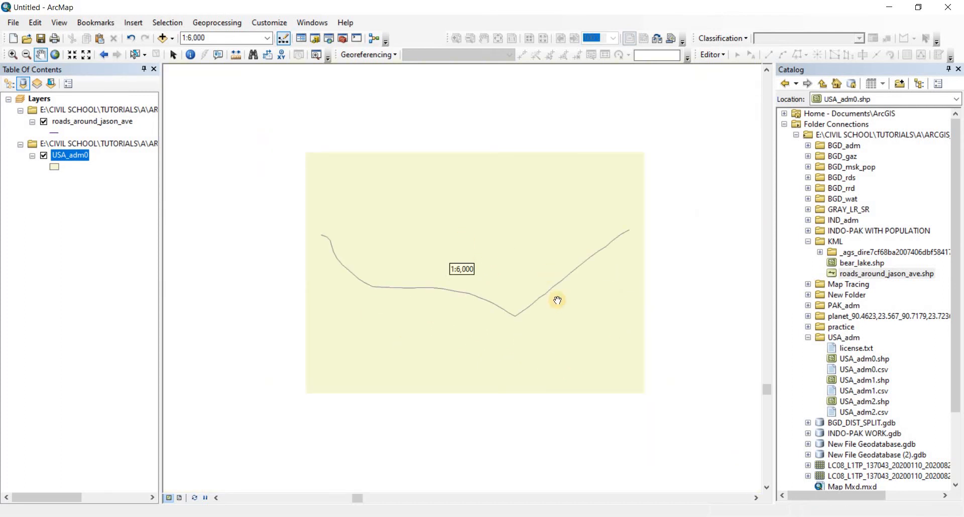
{"action": "mouse_move", "coordinate": [443, 272]}
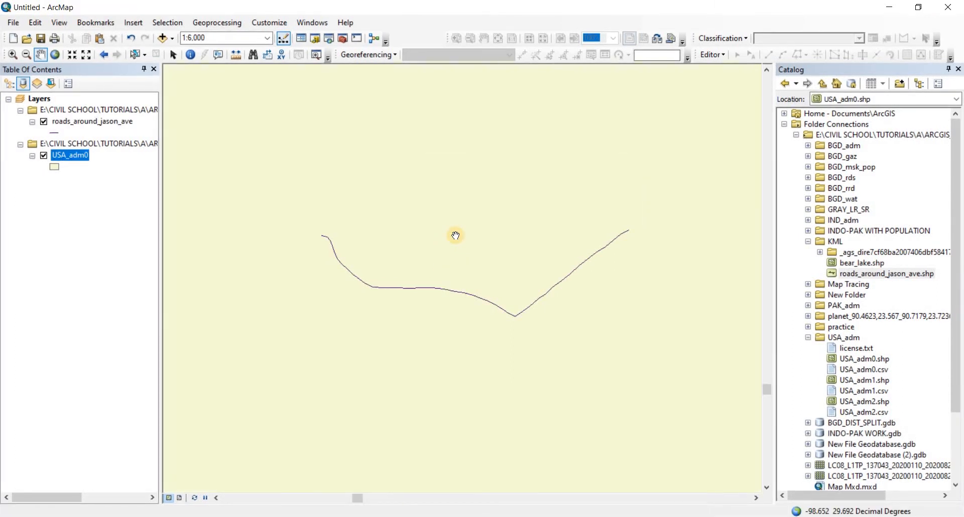
Step: Zoom out and pan until the full continental USA_adm0 outline sits centred under the road layer
{"action": "scroll", "scroll_direction": "down", "scroll_amount": 3}
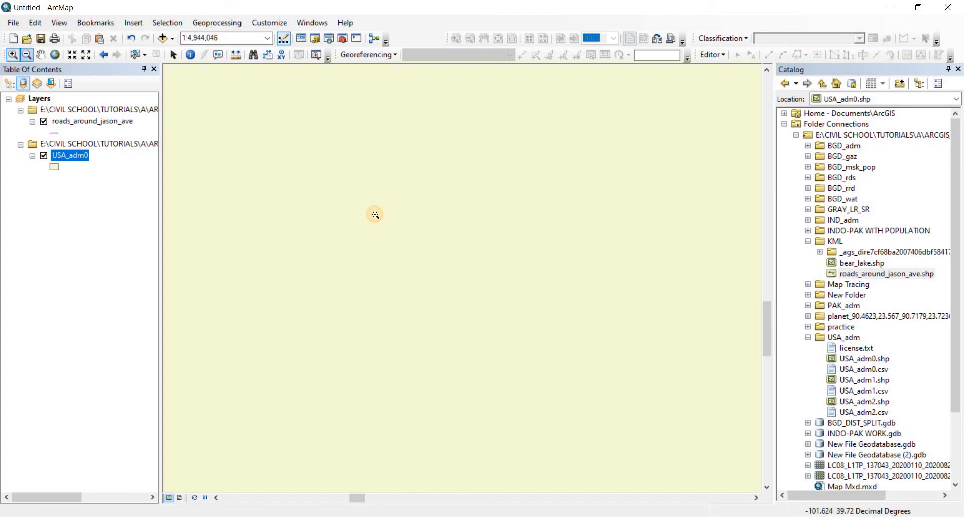
{"action": "left_click", "coordinate": [41, 55]}
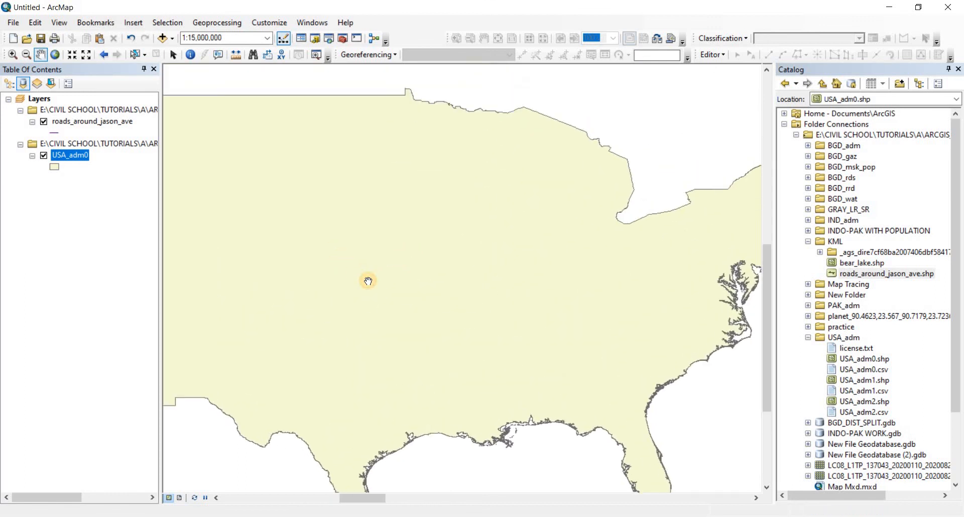
{"action": "mouse_move", "coordinate": [407, 251]}
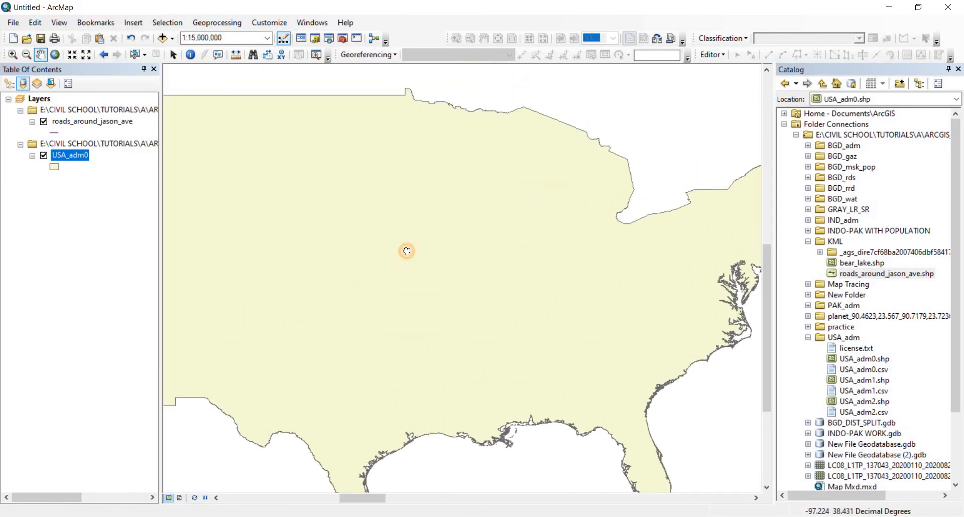
{"action": "left_click_drag", "start_coordinate": [407, 251], "coordinate": [457, 336]}
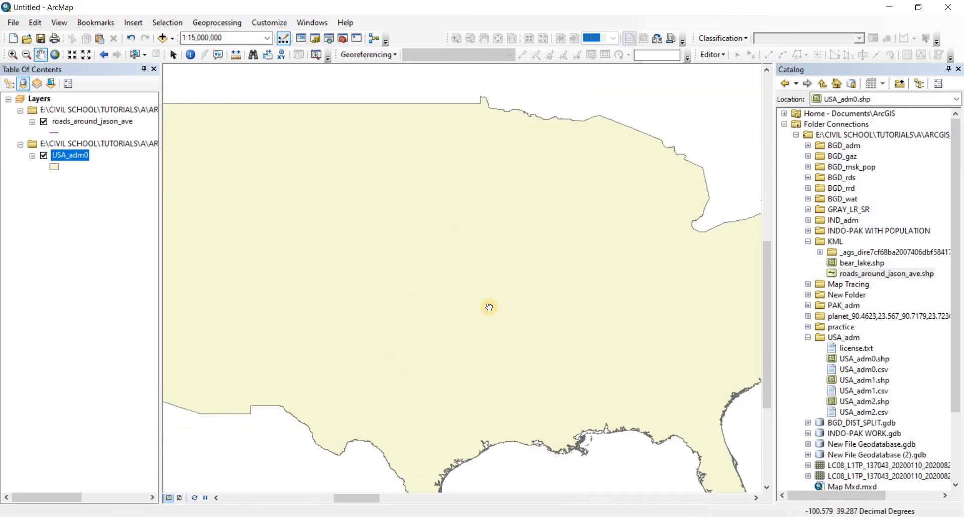
{"action": "left_click_drag", "start_coordinate": [489, 307], "coordinate": [417, 291]}
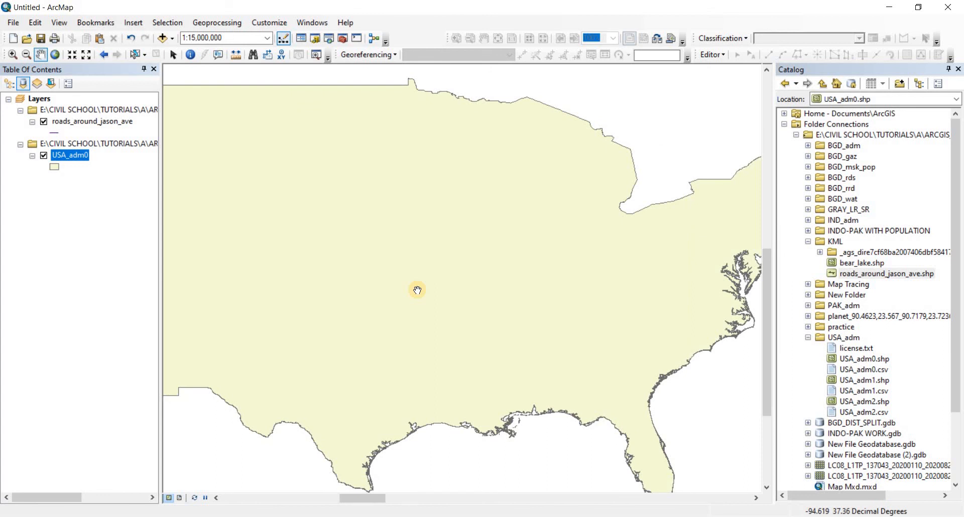
{"action": "scroll", "scroll_direction": "down", "scroll_amount": 3}
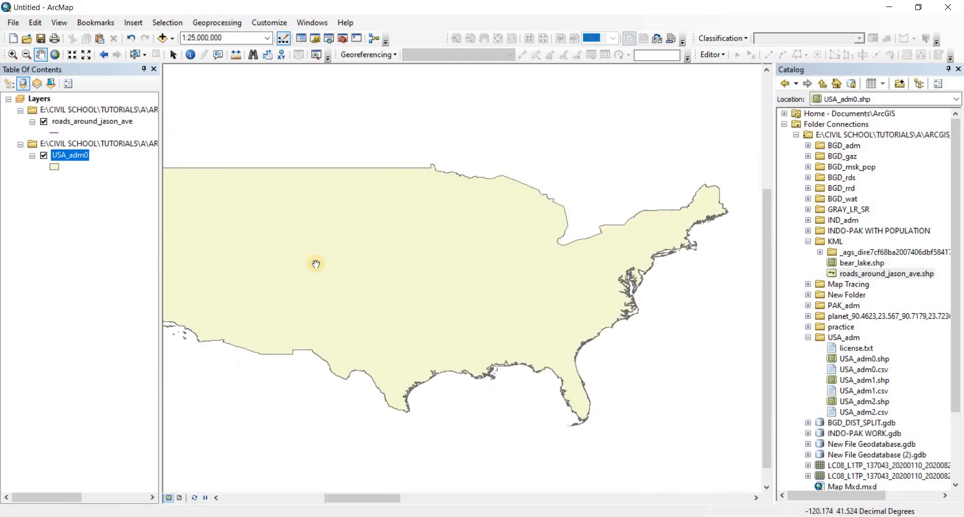
{"action": "left_click_drag", "start_coordinate": [315, 264], "coordinate": [399, 291]}
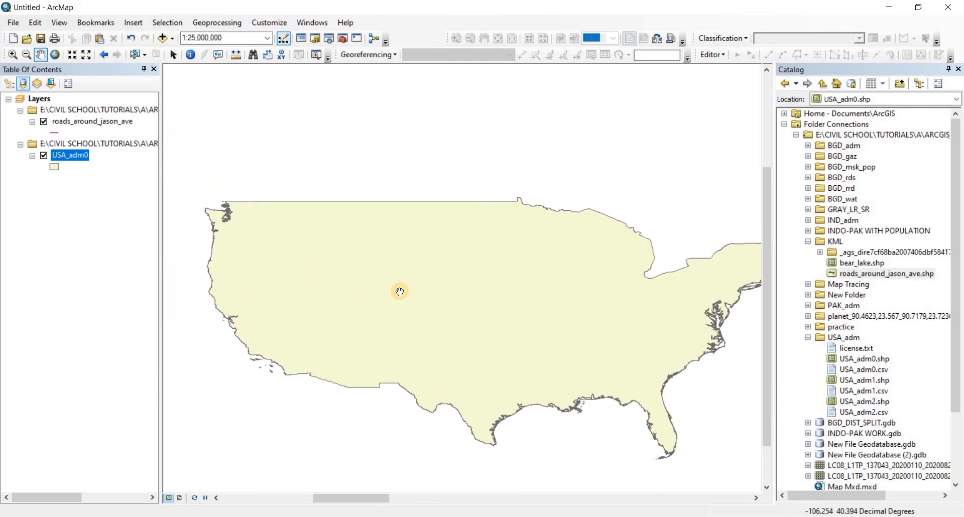